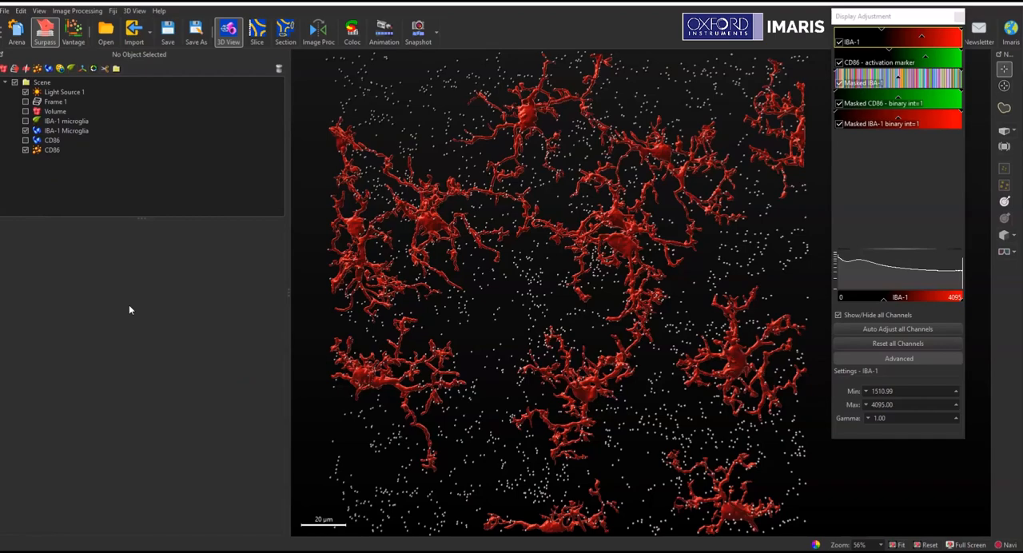
mouse_move(134, 307)
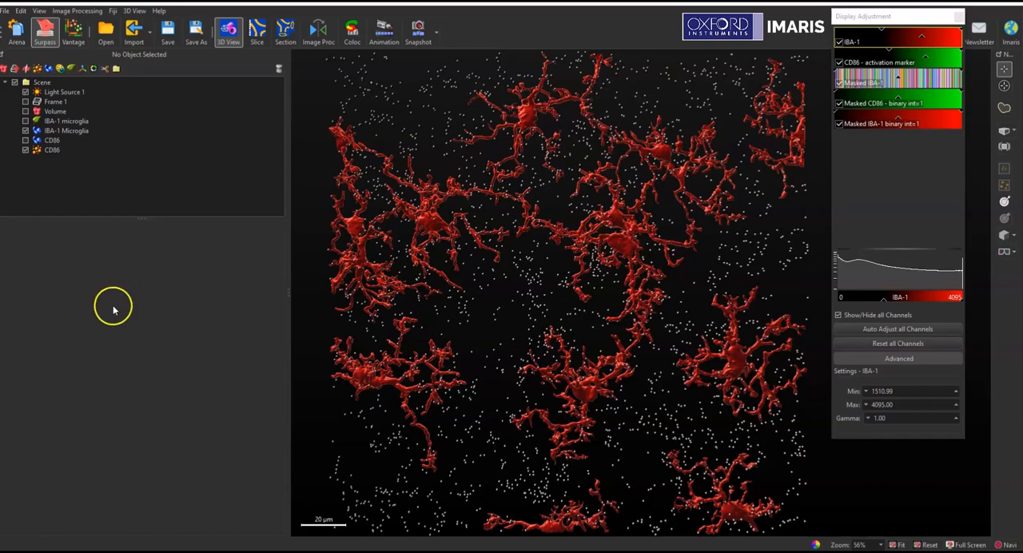
mouse_move(86, 232)
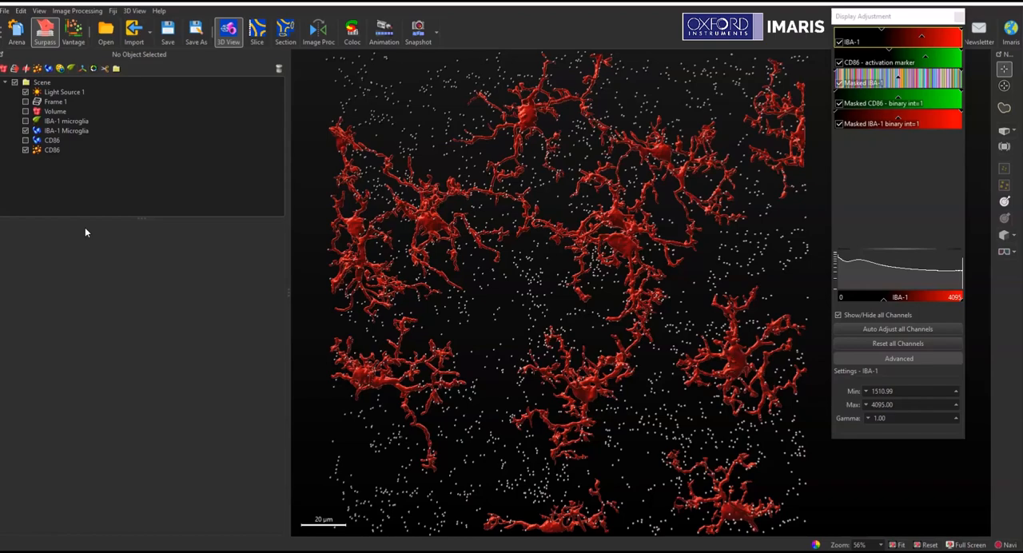
Remove the accidentally added Surfaces 1 object and view IBA-1 Microglia's editing options.
click(67, 131)
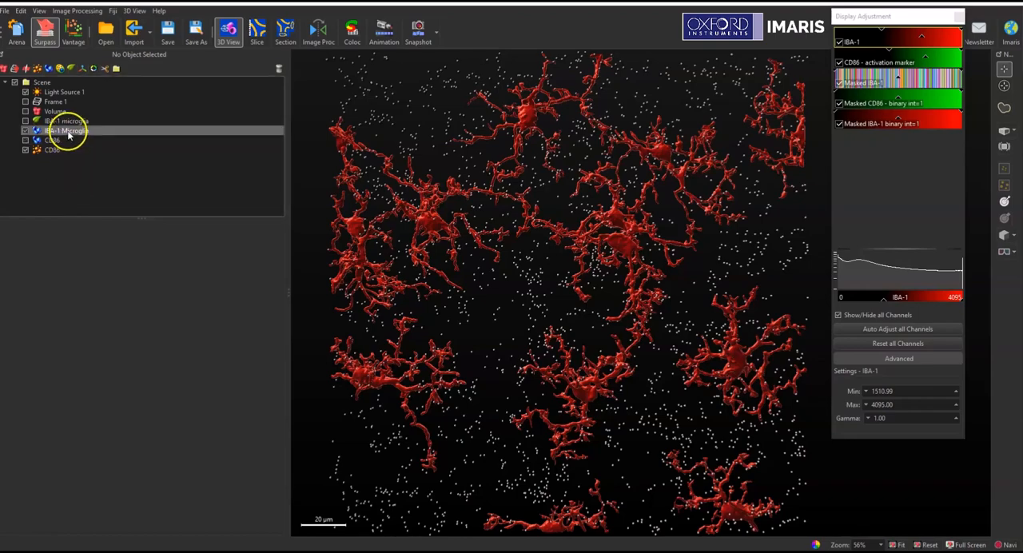
click(65, 130)
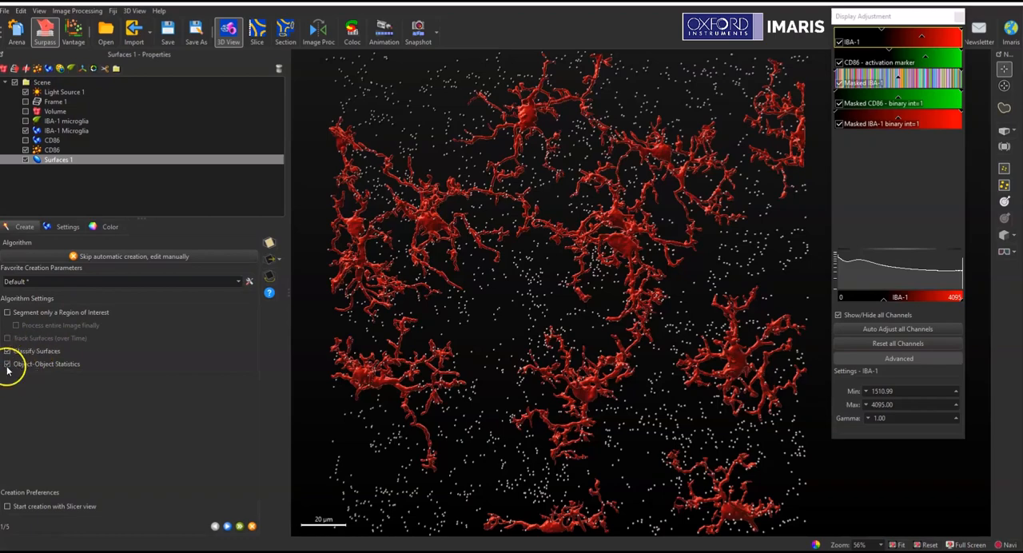
click(277, 71)
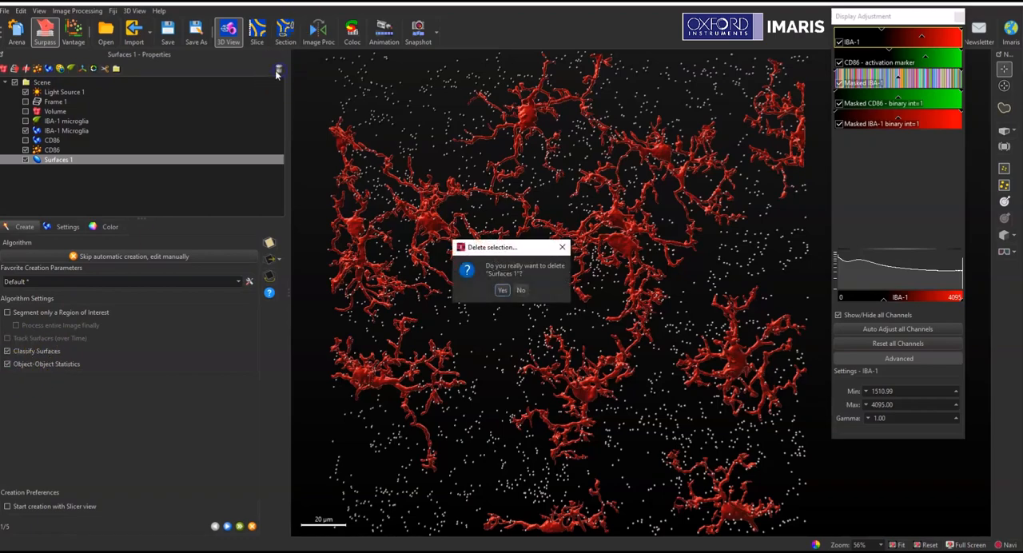
click(502, 290)
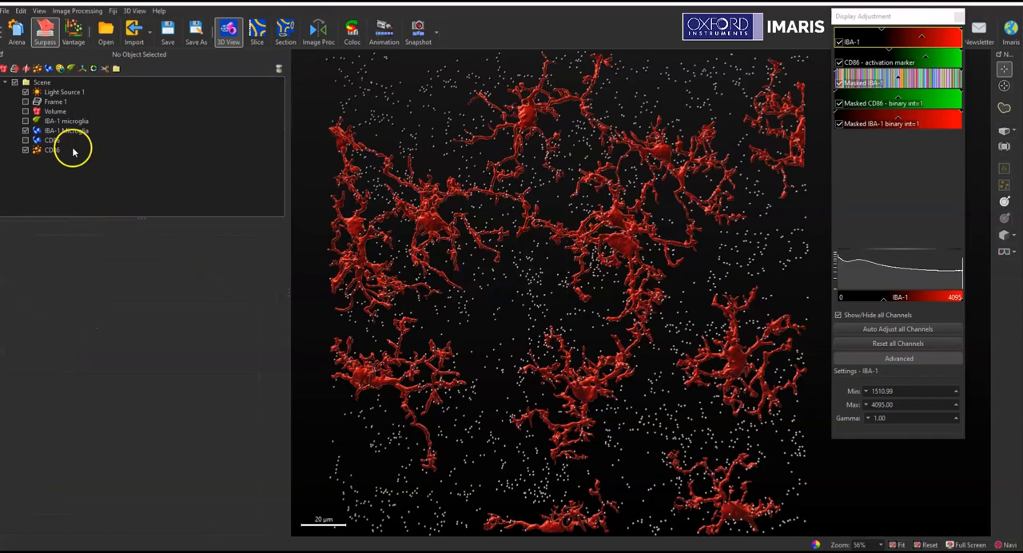
click(65, 131)
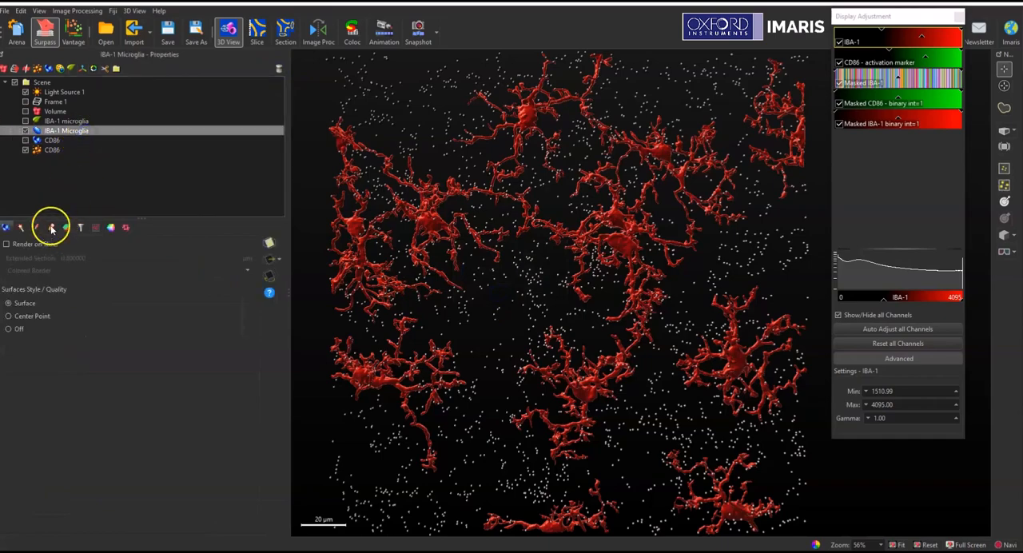
click(52, 228)
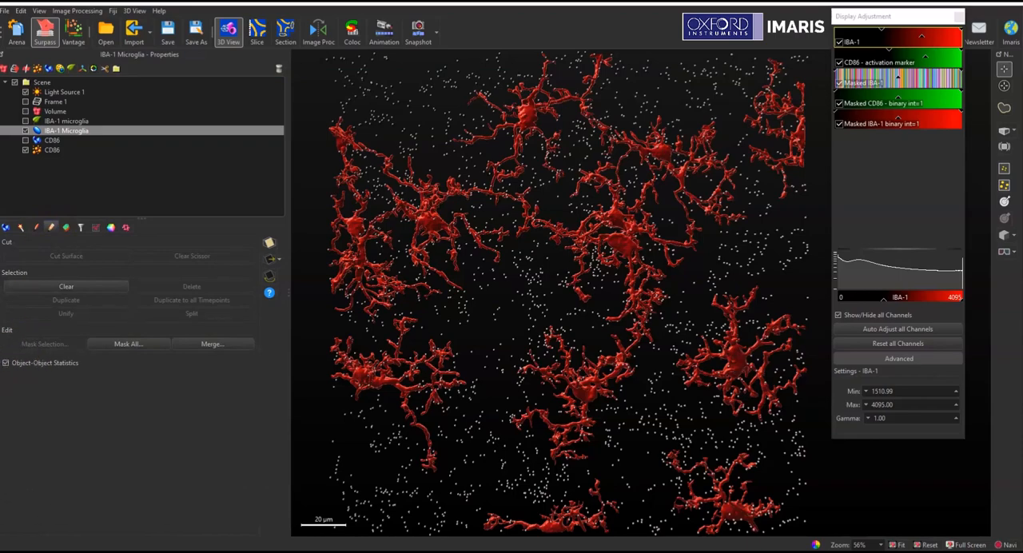
mouse_move(71, 168)
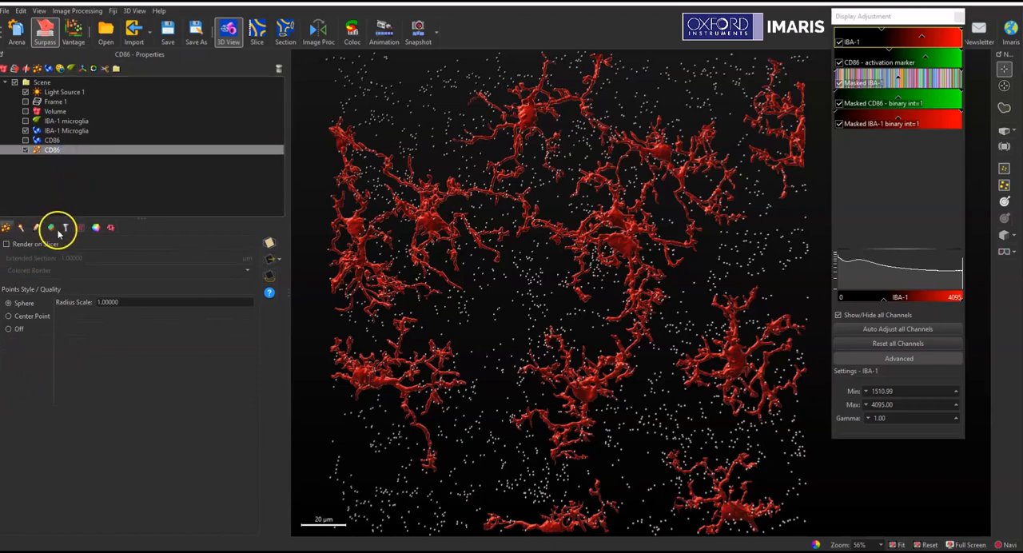
Enable Object-Object Statistics on CD86 spots and view statistics for all 3,544 spots.
click(36, 228)
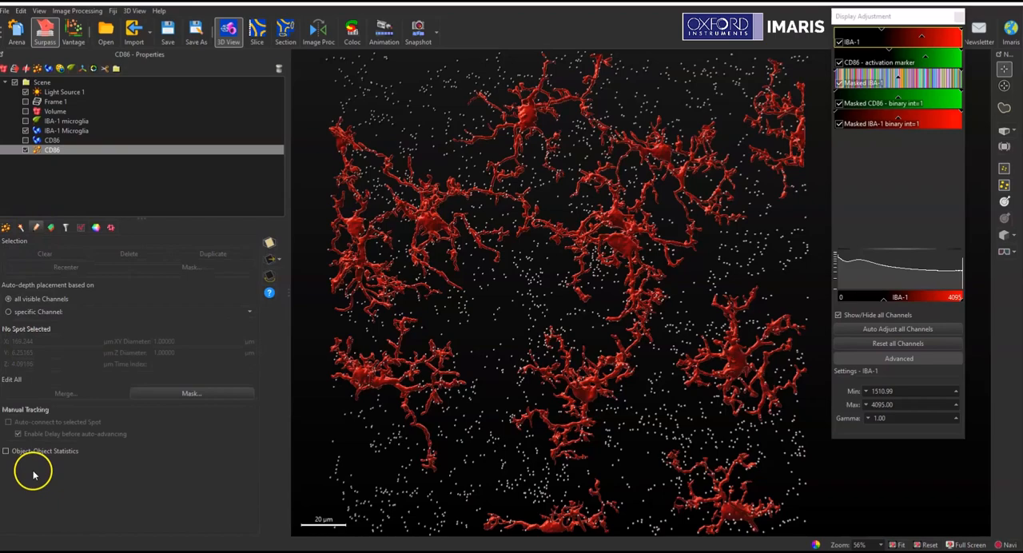
click(7, 451)
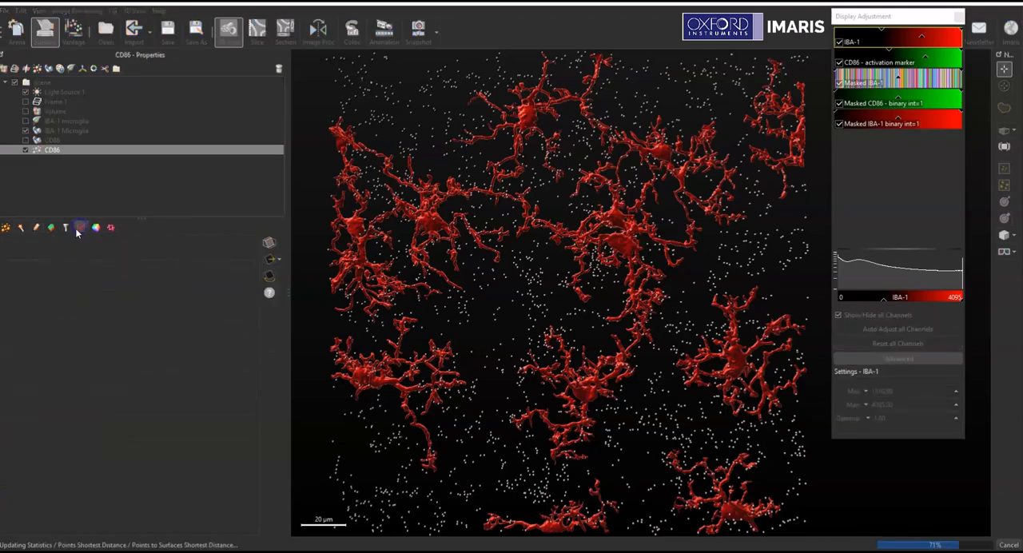
click(66, 228)
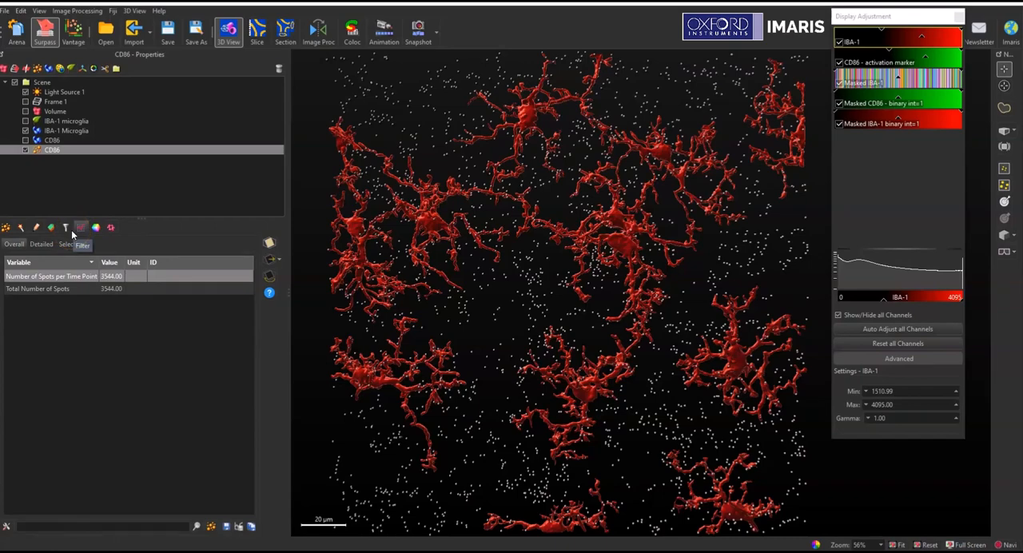
click(52, 150)
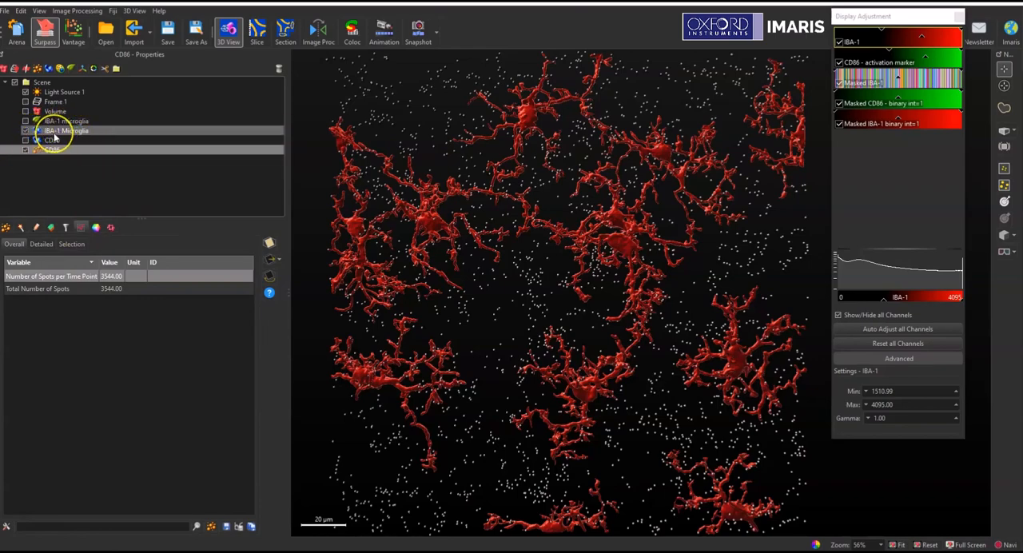
click(51, 149)
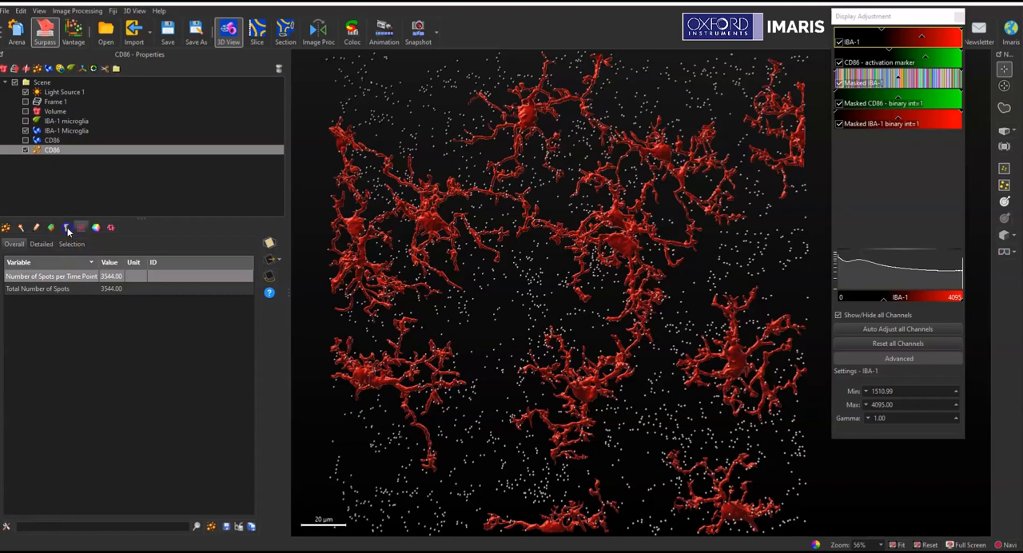
Add a CD86 filter of type 'Shortest Distance to Surfaces Surfaces=IBA-1 Microglia'.
click(67, 228)
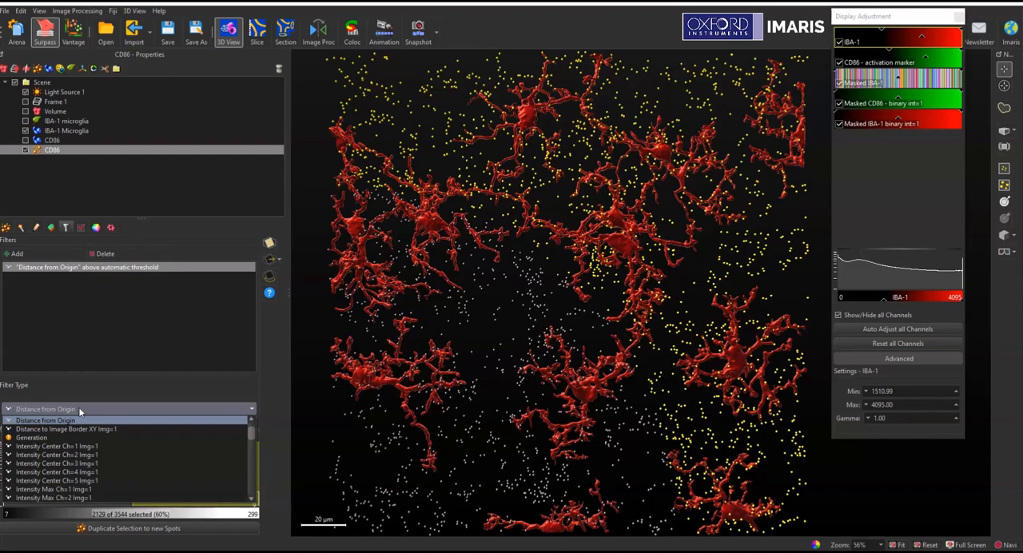
click(56, 446)
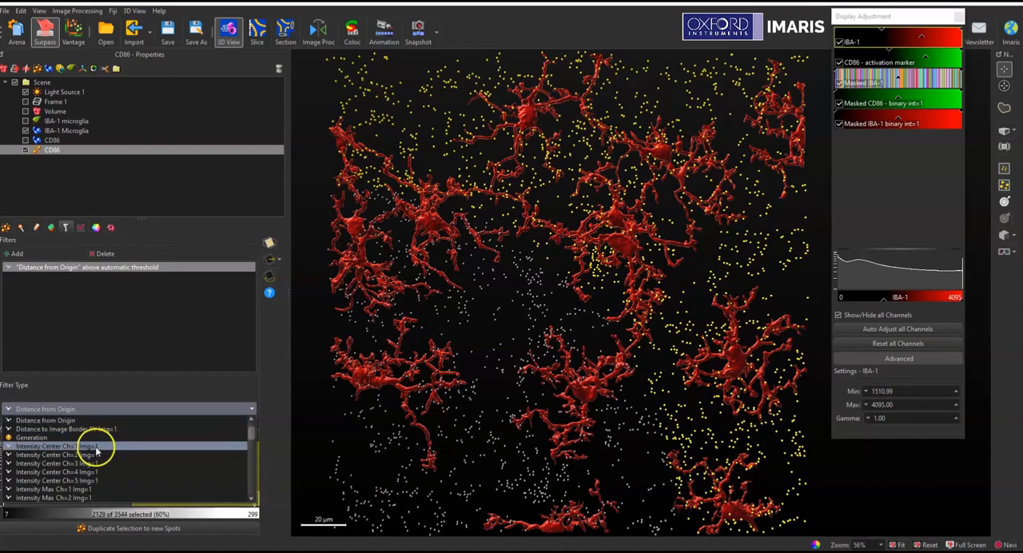
scroll(down, 3)
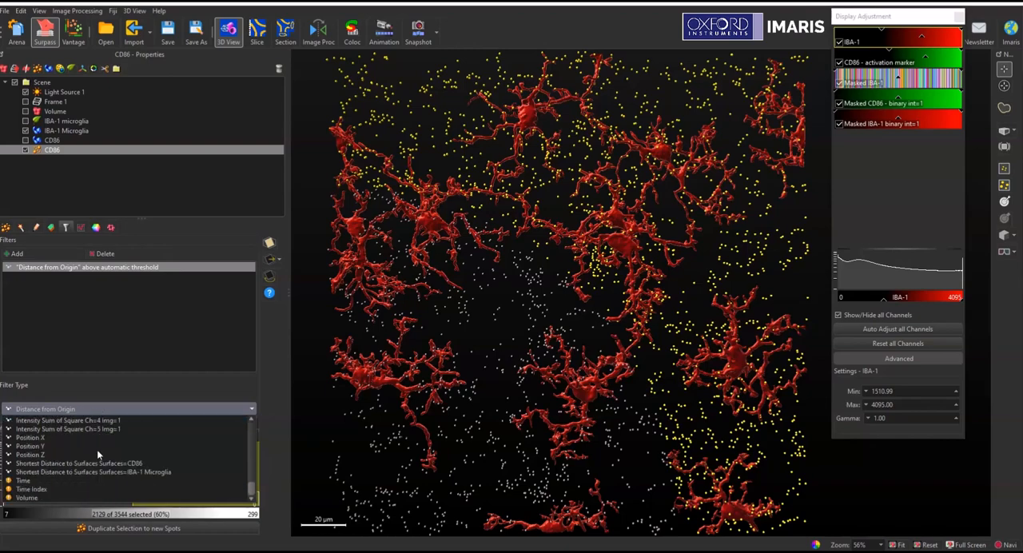
click(91, 472)
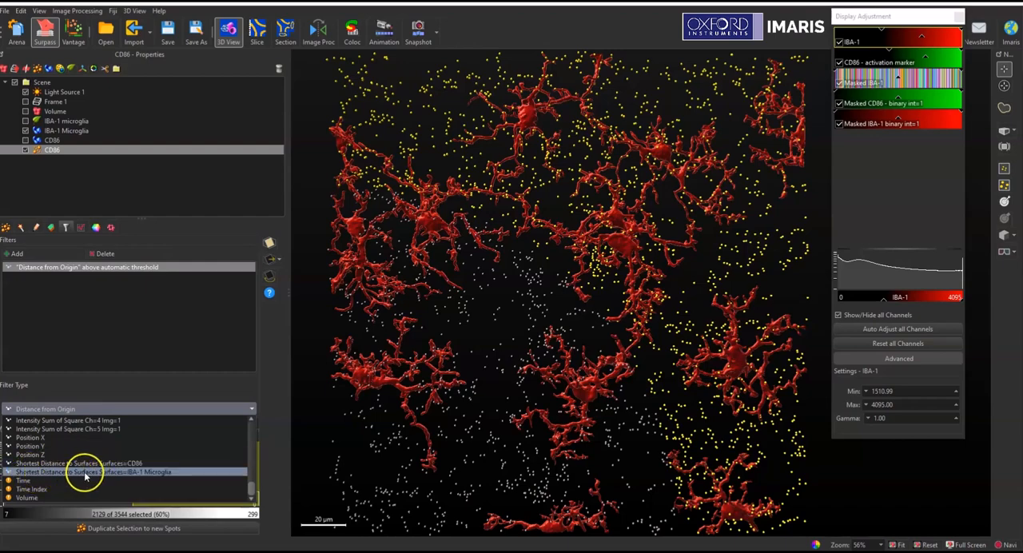
mouse_move(155, 475)
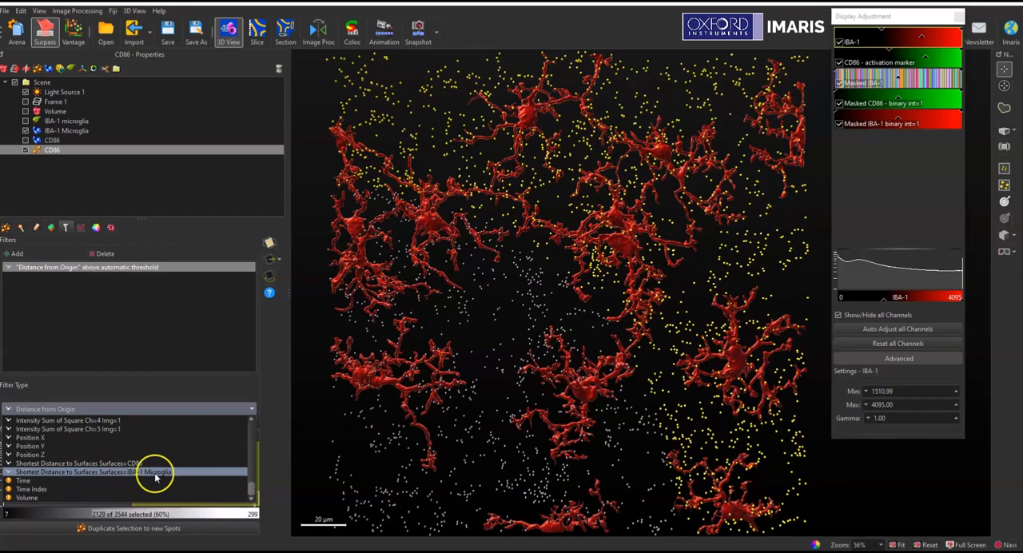
mouse_move(124, 476)
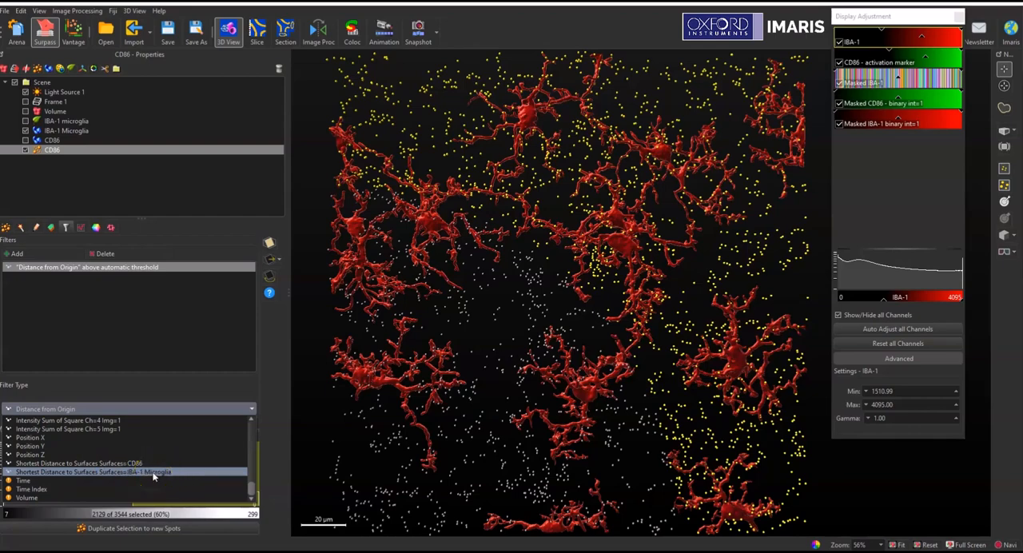
click(90, 472)
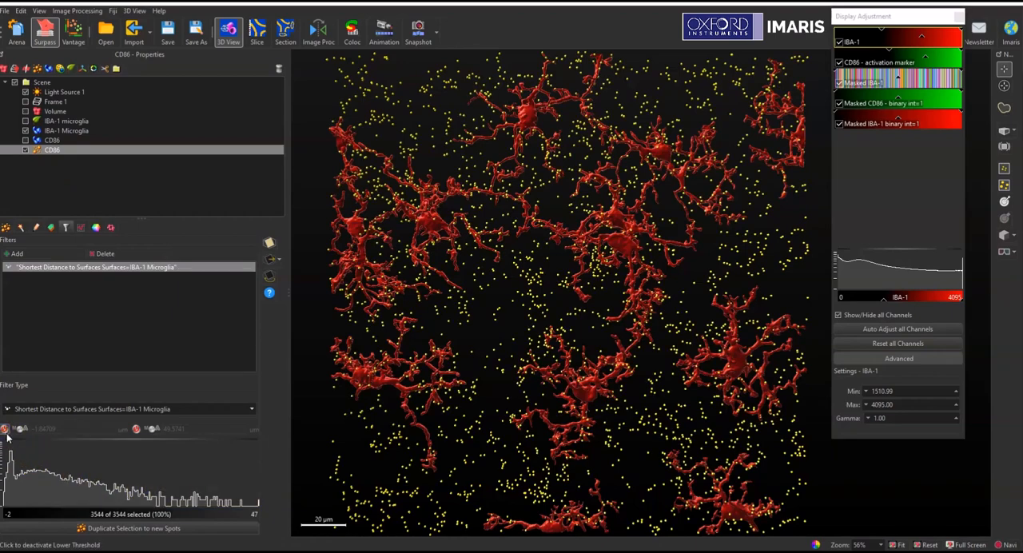
Drop the lower threshold and set the upper limit to 0 µm, selecting 1,369 spots.
click(8, 431)
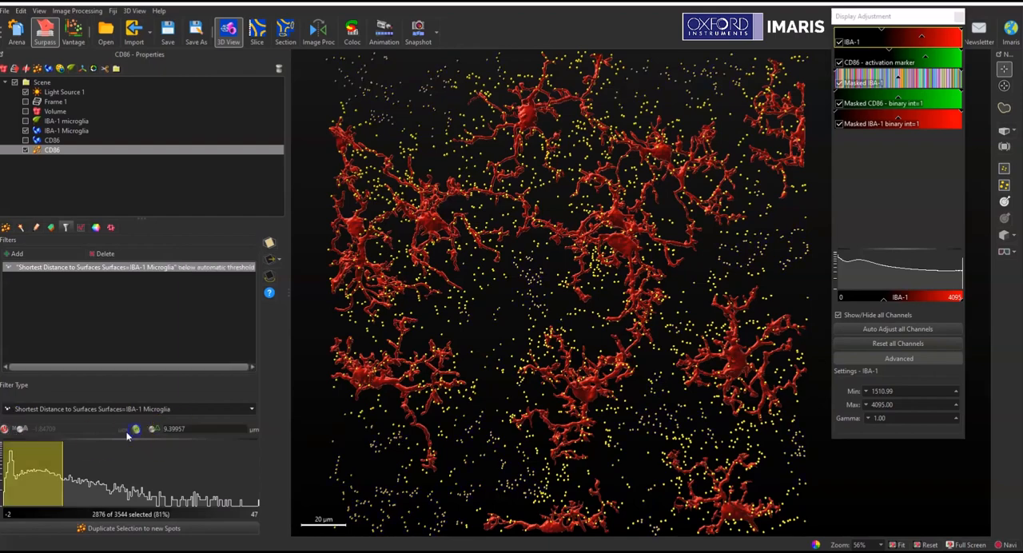
click(137, 429)
text(0.00000)
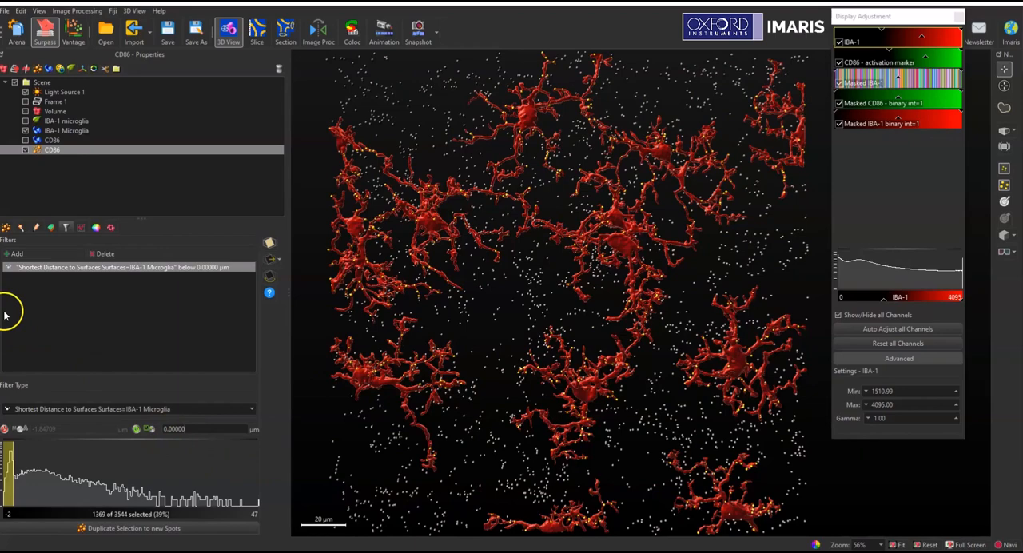
click(52, 150)
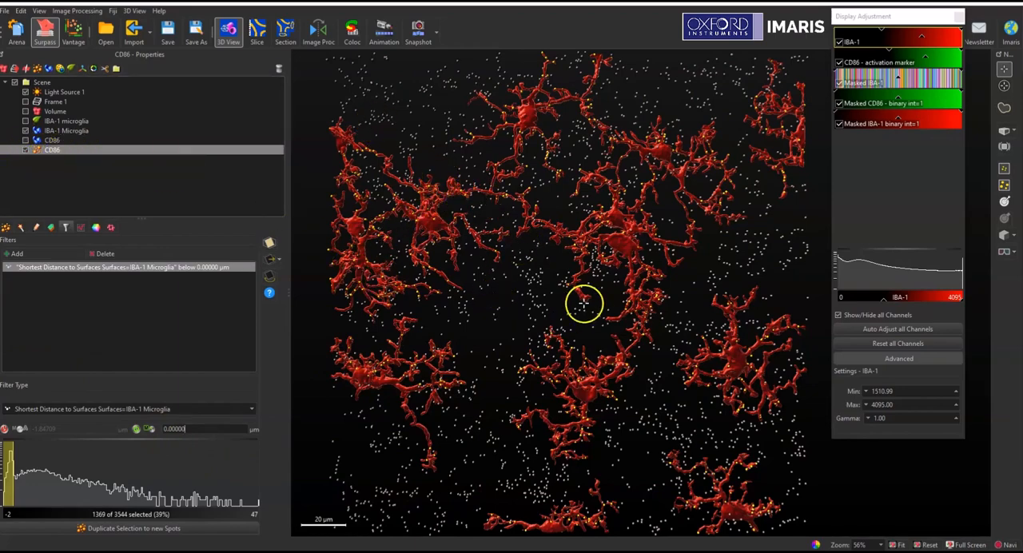
mouse_move(421, 418)
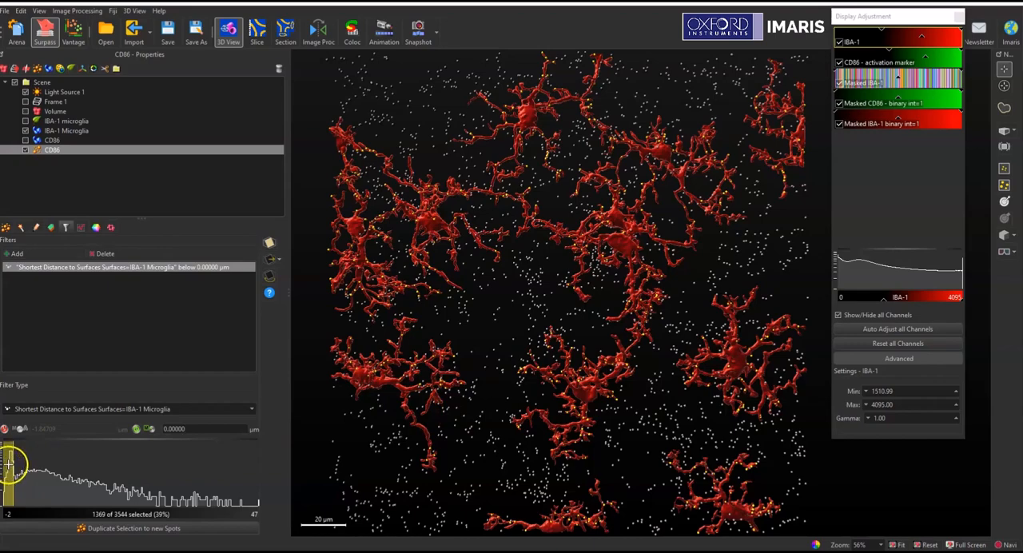
mouse_move(67, 422)
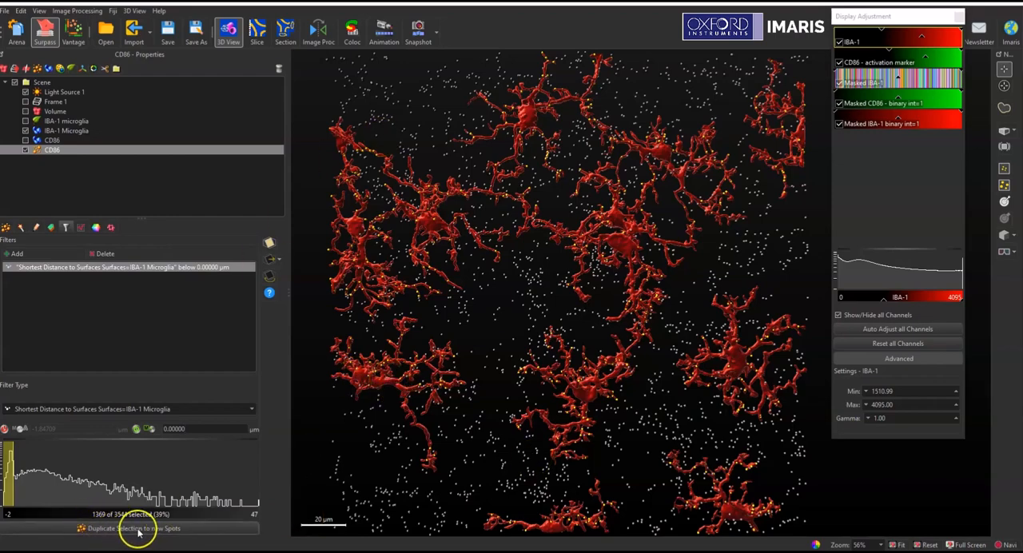
Duplicate the 1,369 filtered spots into a new CD86 Selection object and reselect CD86.
click(132, 529)
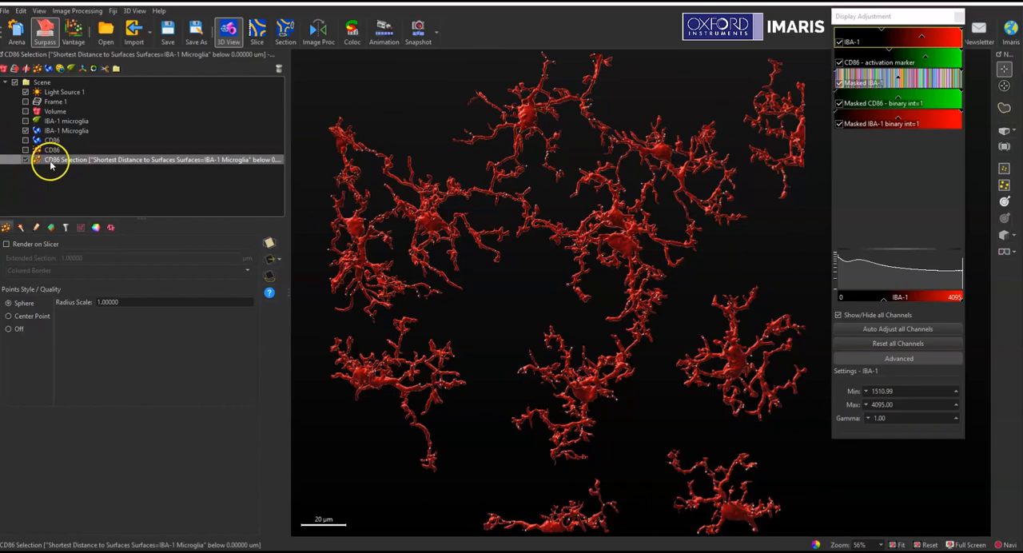
click(53, 150)
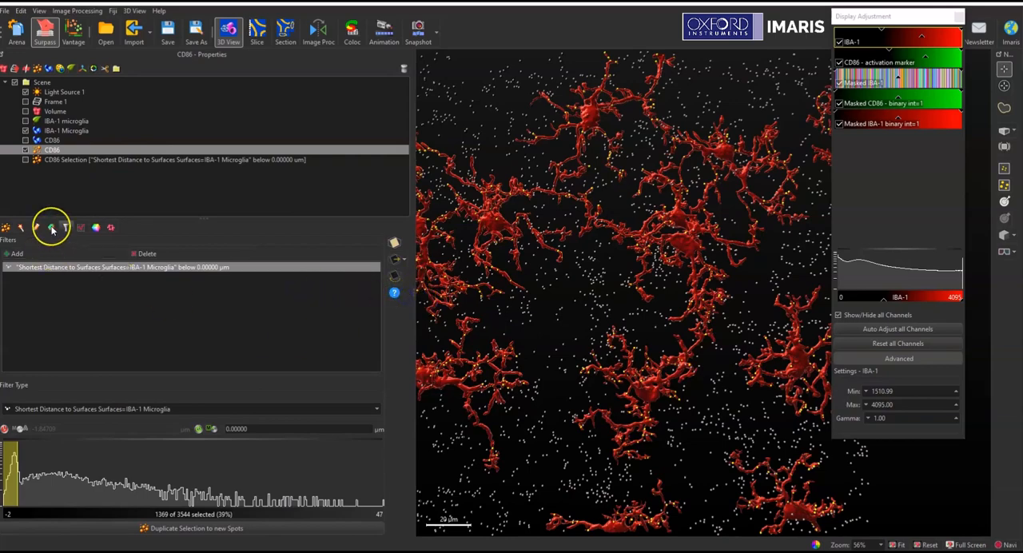
Assign the 1,369 selected spots to a green class named '<0um from IBA1'.
click(51, 227)
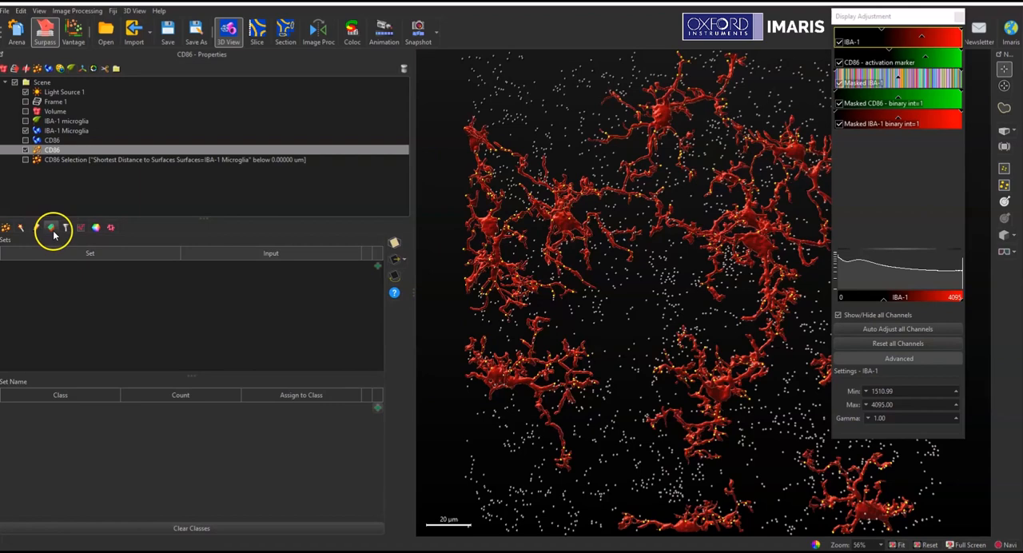
mouse_move(51, 228)
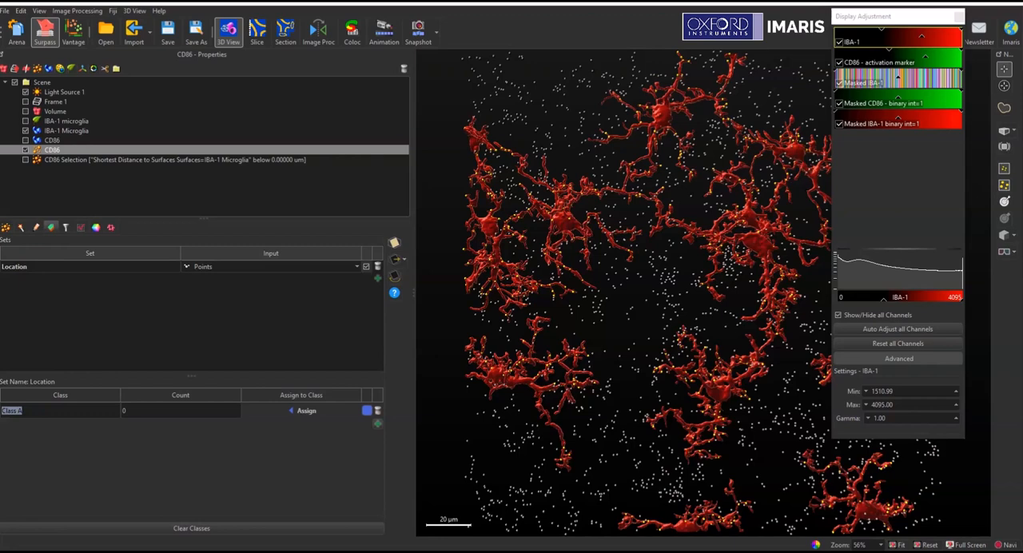
text(Inside)
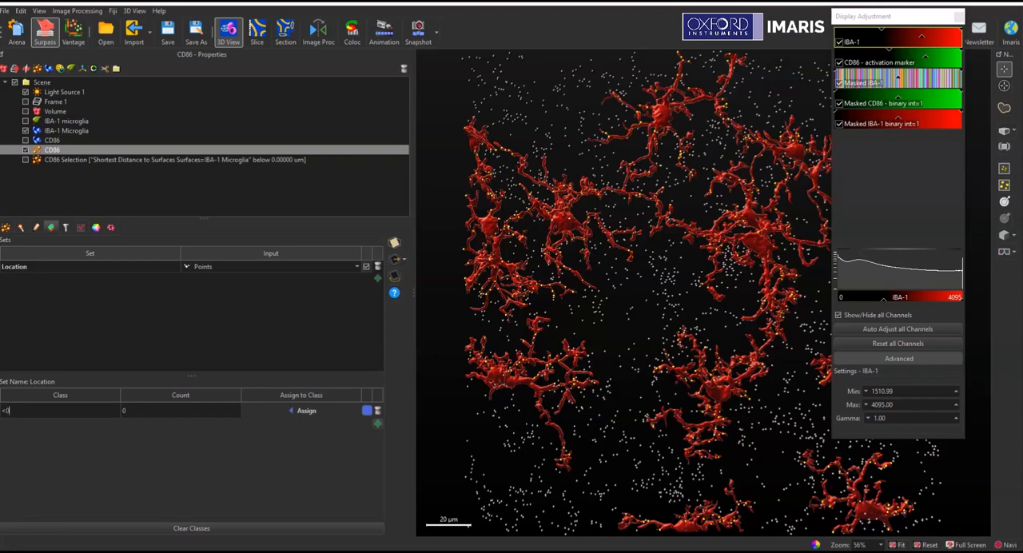
text(um from IBA1)
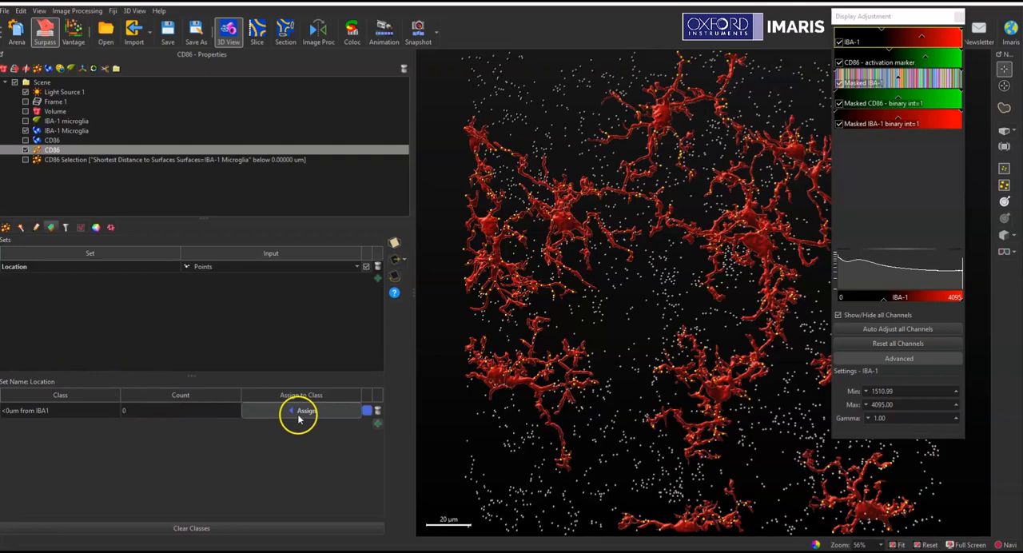
mouse_move(296, 412)
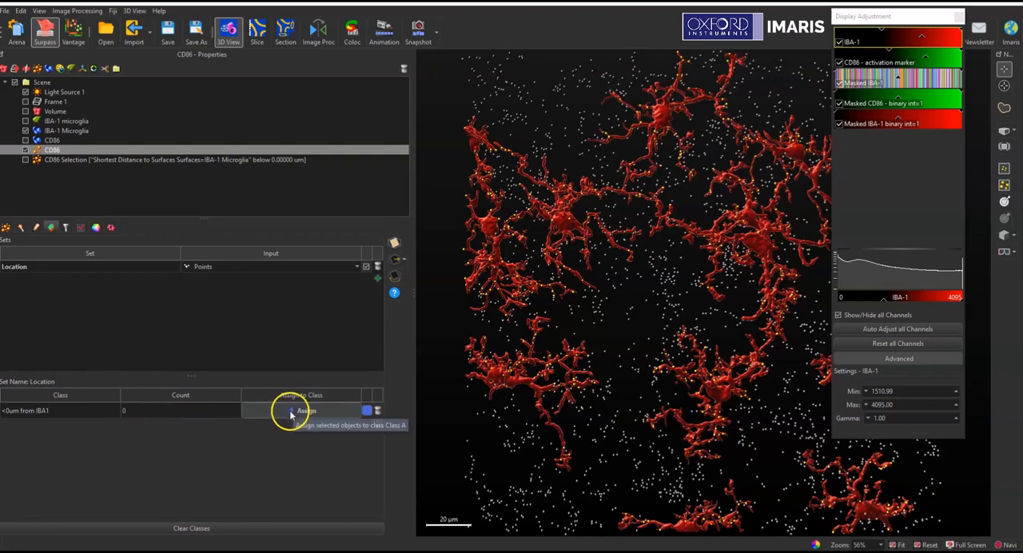
click(306, 411)
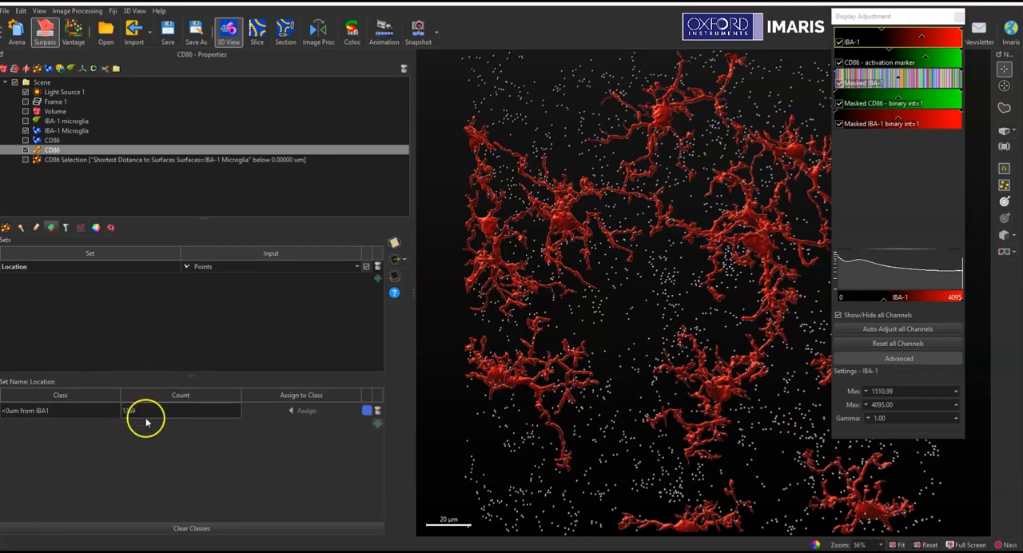
click(367, 410)
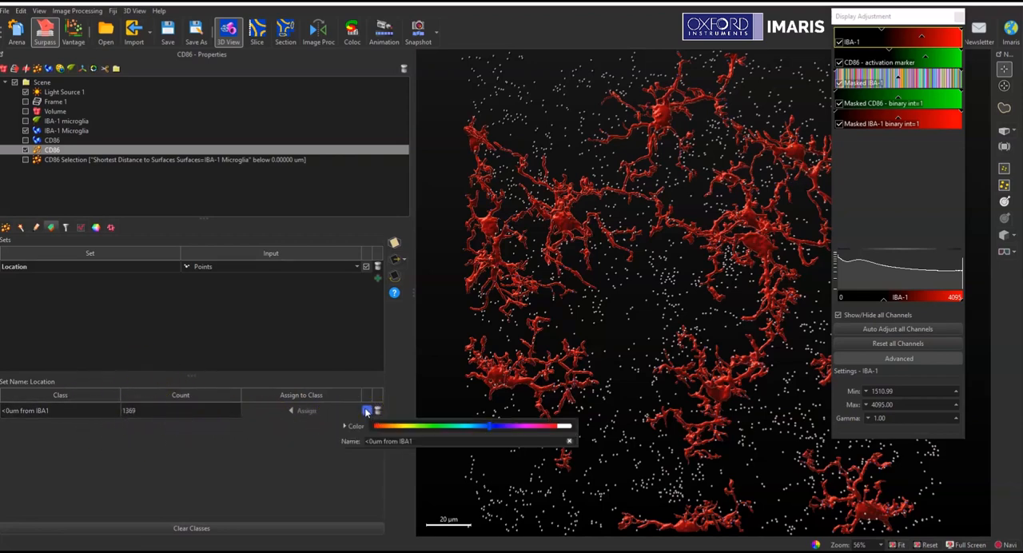
click(366, 412)
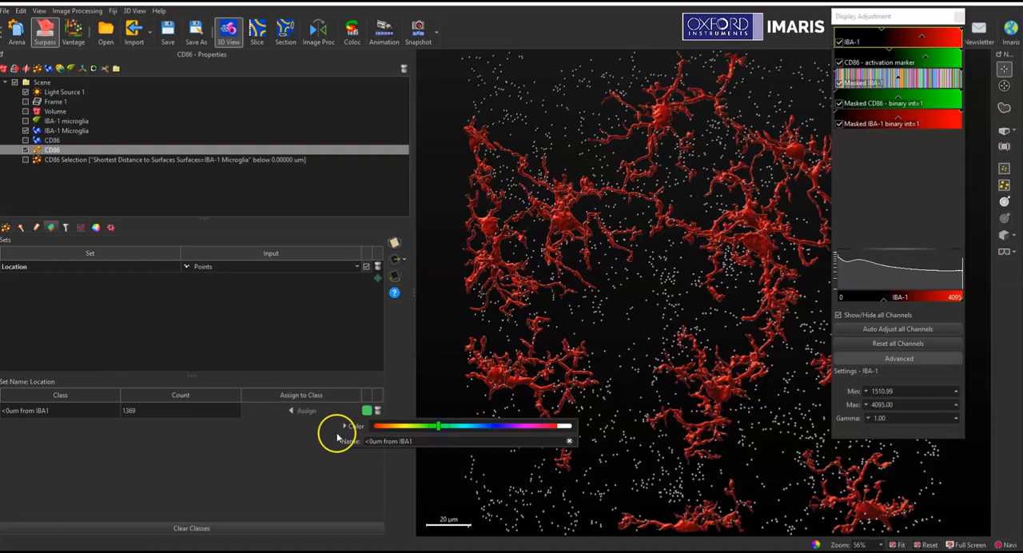
click(367, 410)
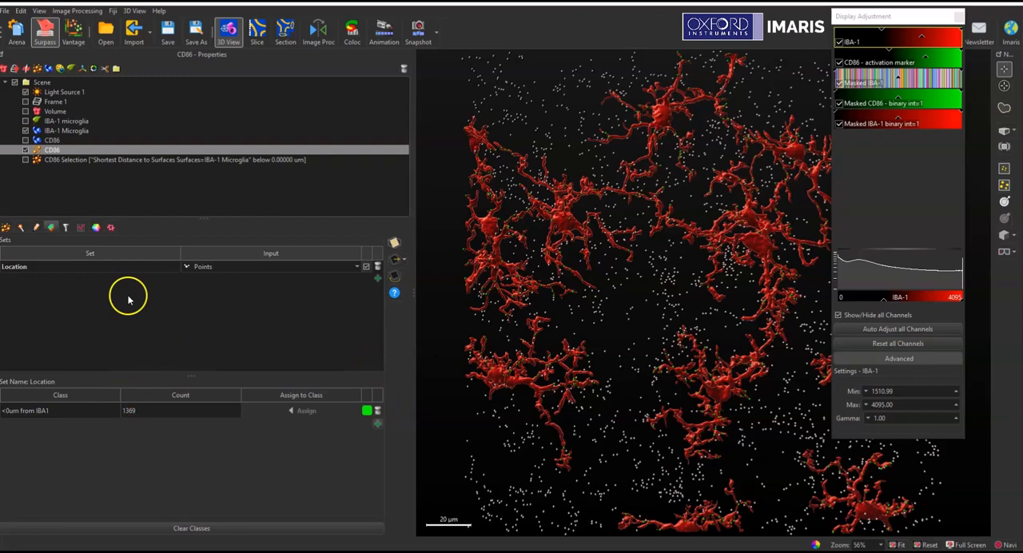
mouse_move(193, 453)
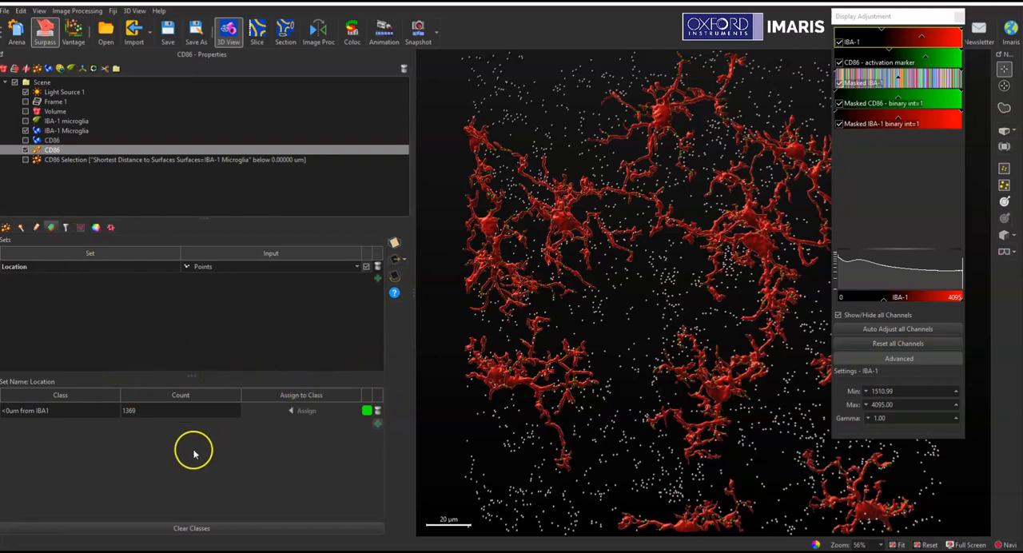
mouse_move(134, 450)
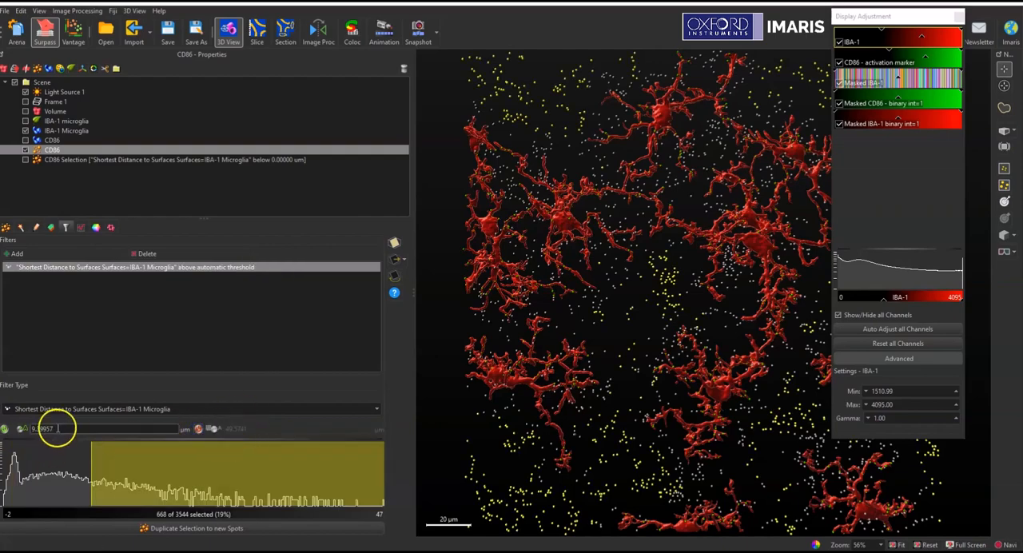
Set the distance filter's lower threshold to 0.00001 µm to select spots outside the surfaces.
click(44, 430)
text(0.00001)
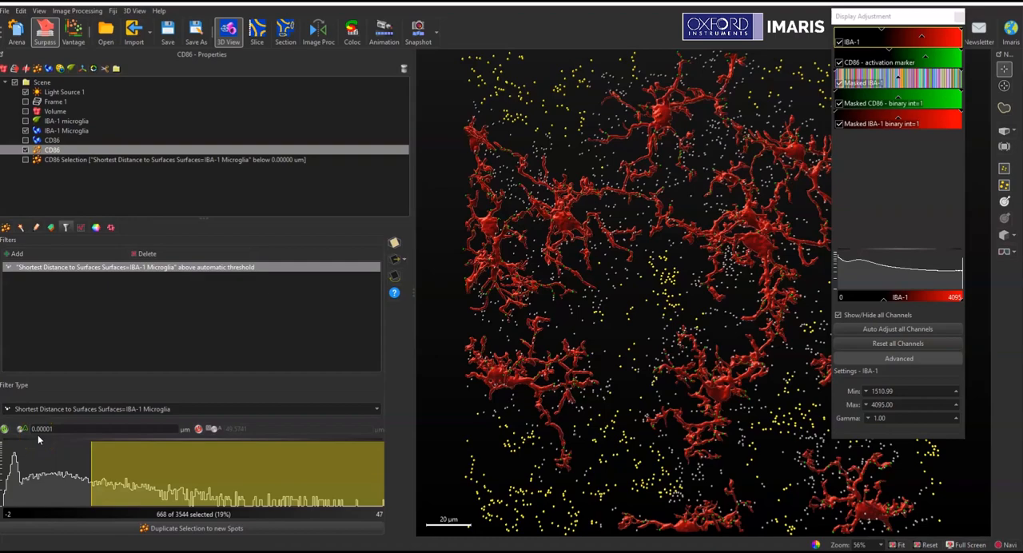
click(44, 429)
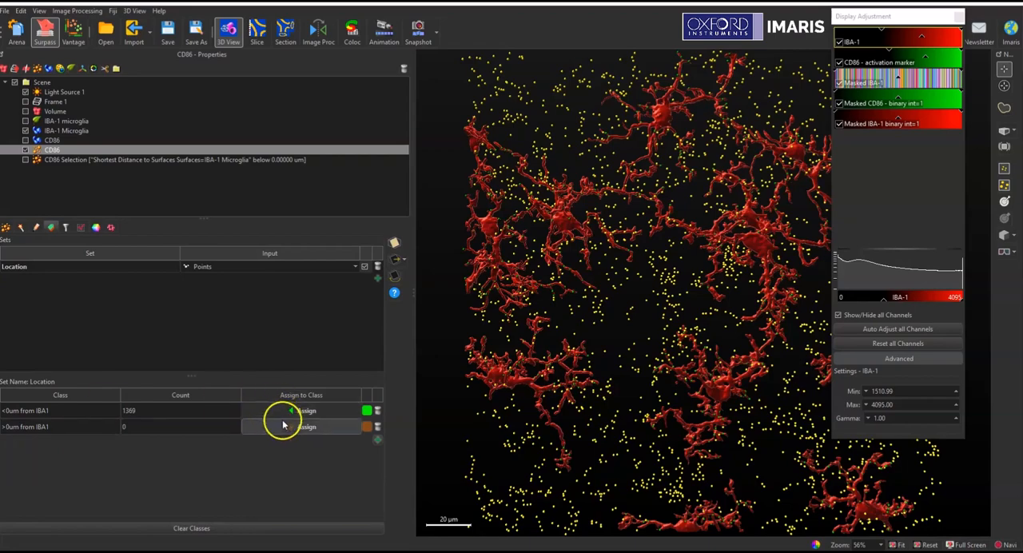
Assign the remaining 2,175 spots to class '>0um from IBA1' and pick its colour.
click(307, 426)
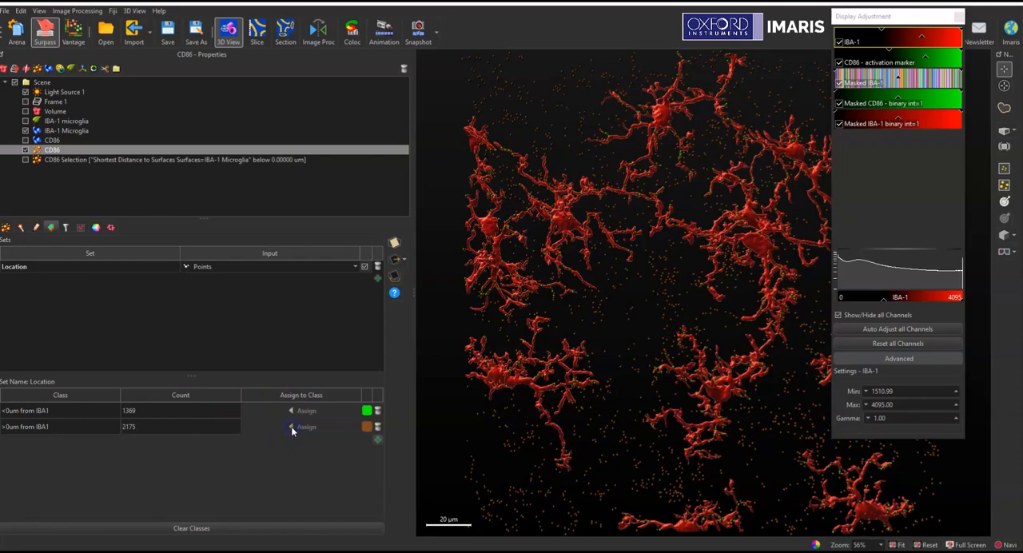
click(367, 427)
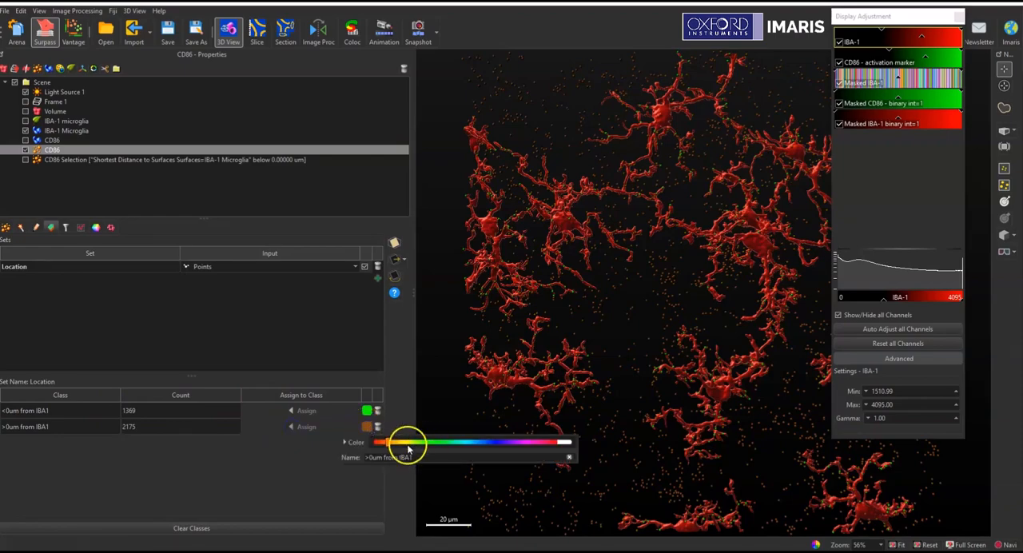
drag(388, 442, 567, 442)
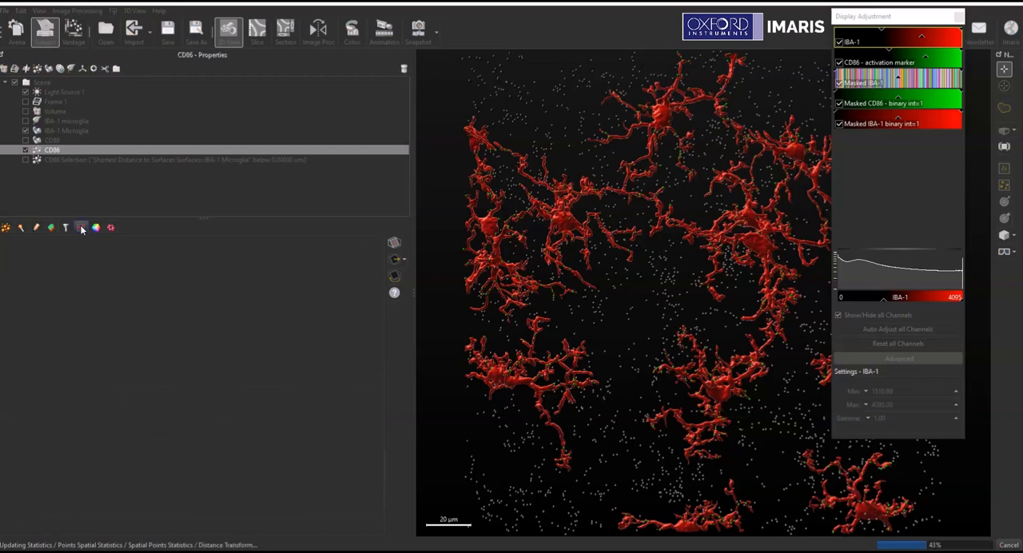
mouse_move(81, 228)
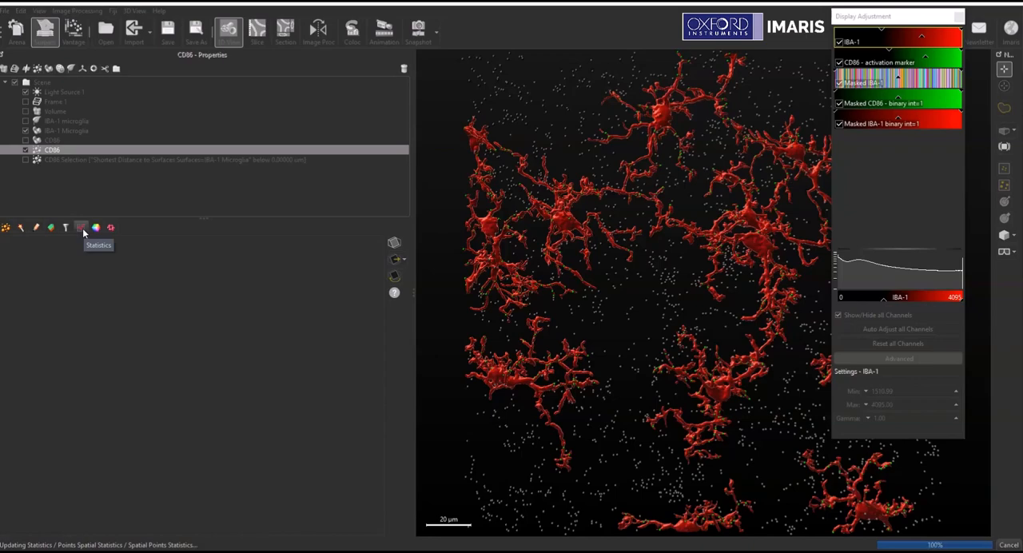
Show overall per-class spot counts, then per-spot Intensity Mean Ch=5 Img=1 values.
click(81, 227)
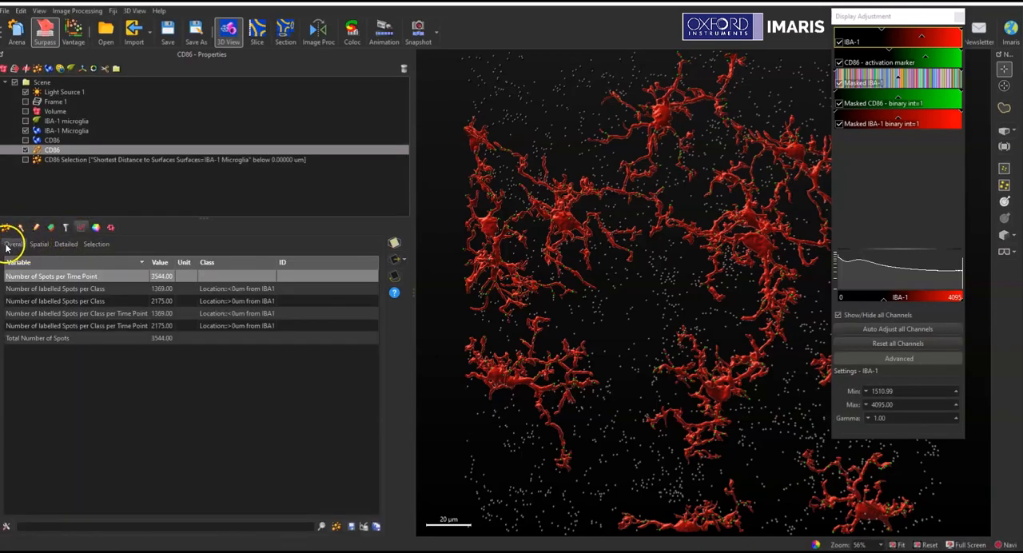
click(161, 289)
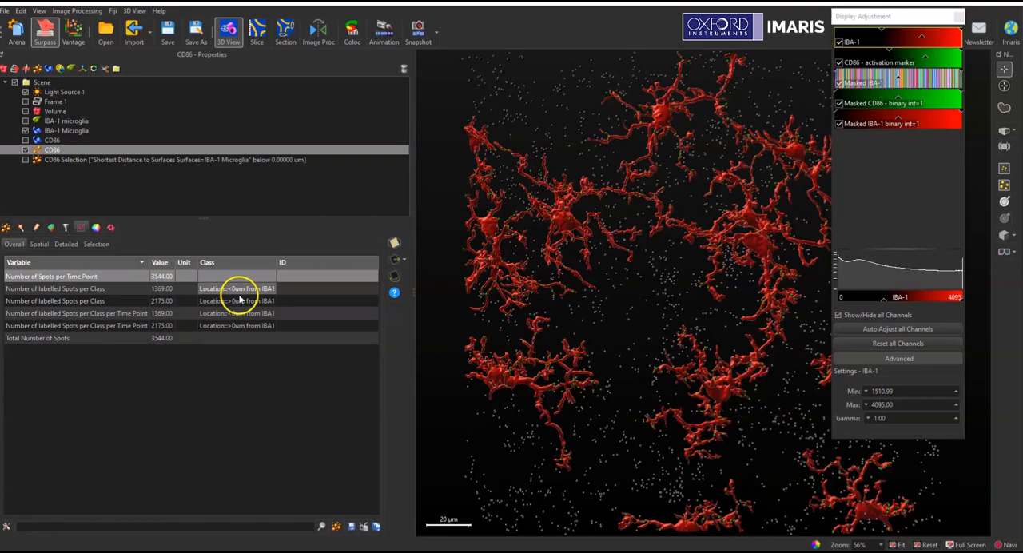
click(66, 243)
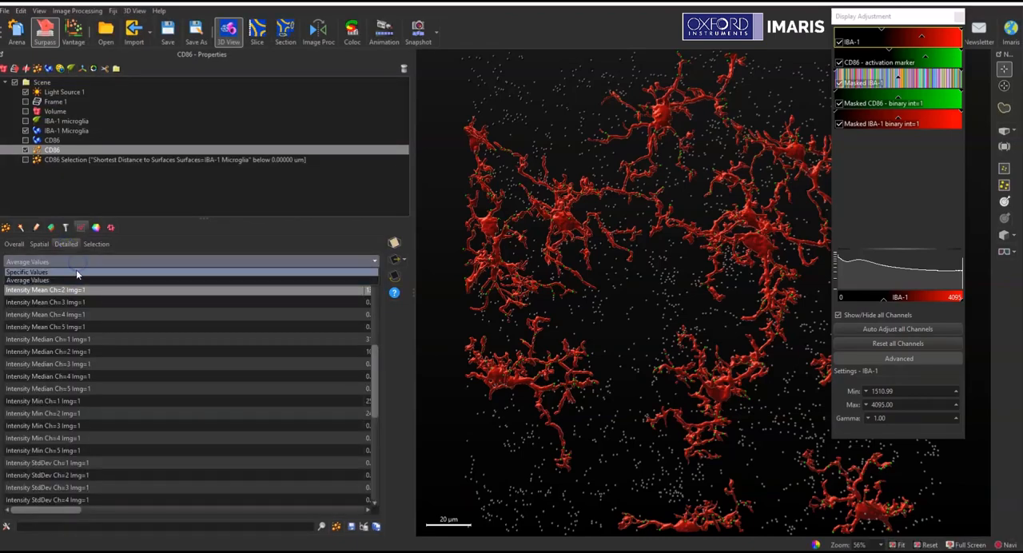
click(27, 272)
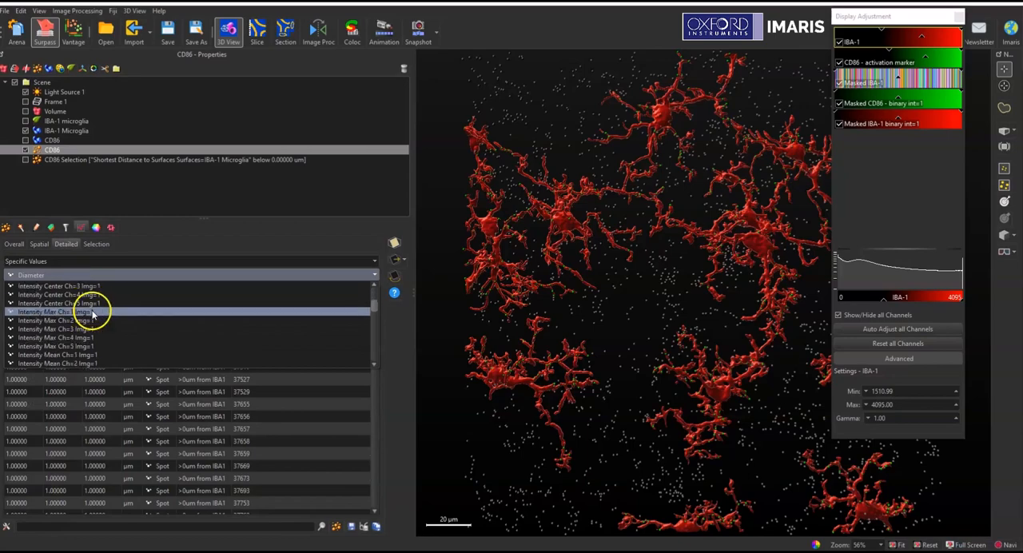
scroll(down, 3)
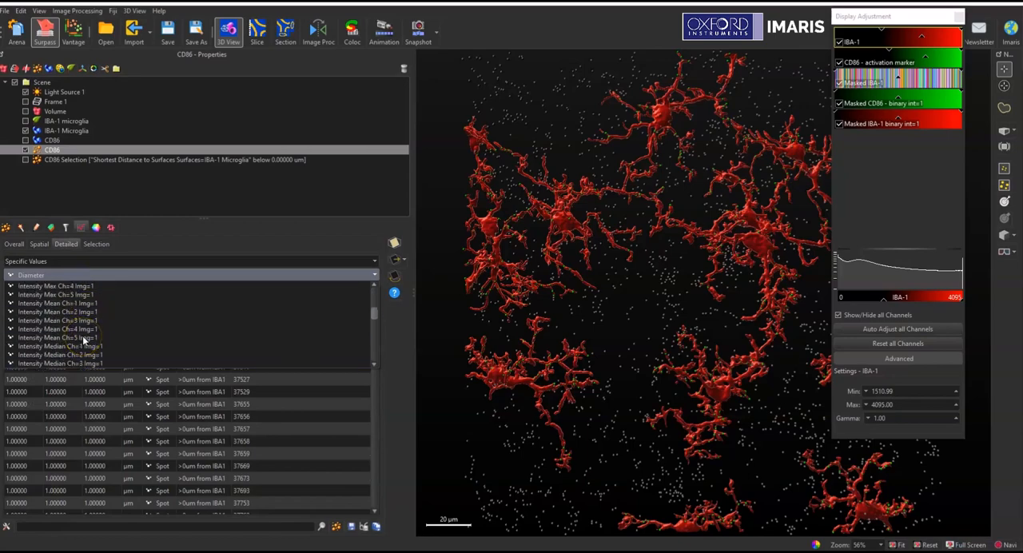
click(60, 337)
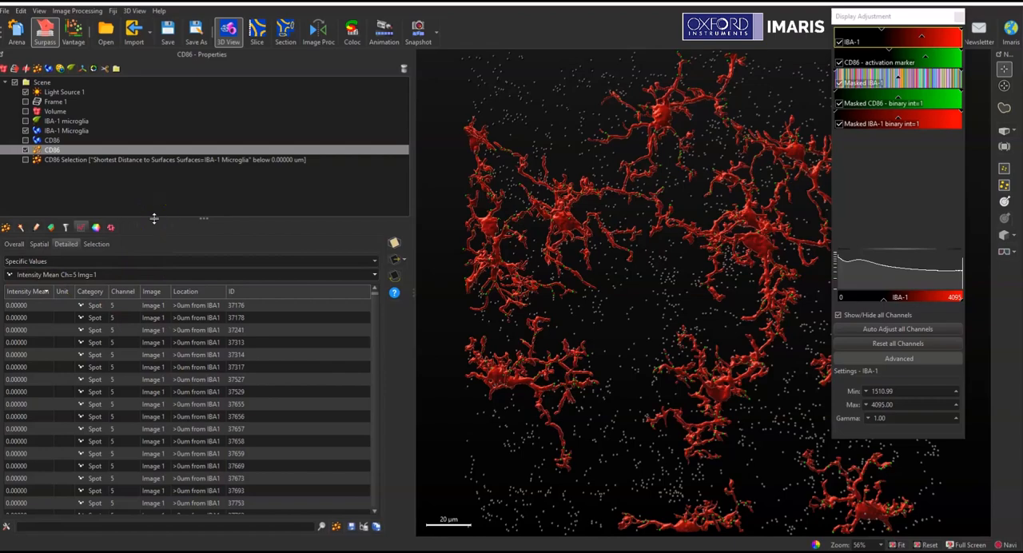
click(184, 160)
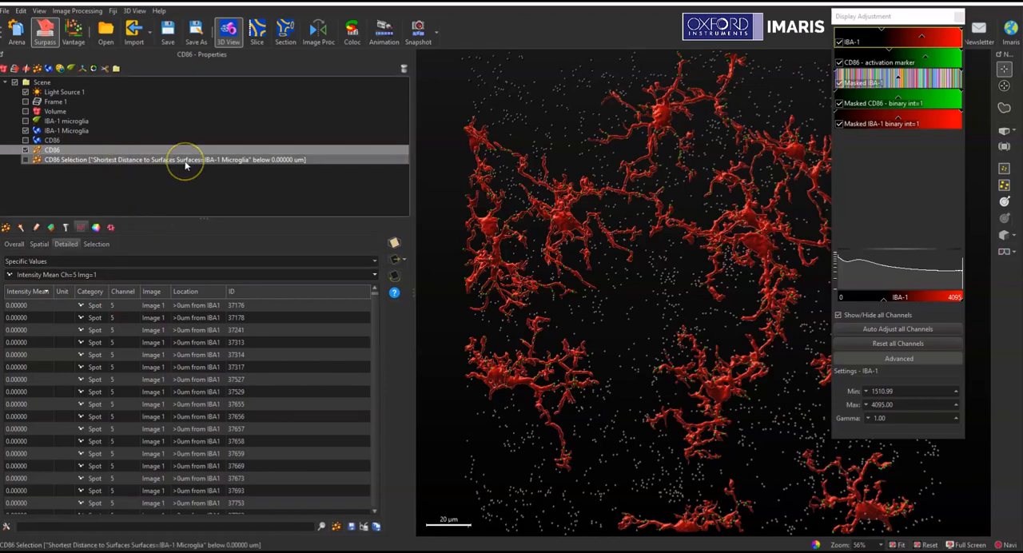
mouse_move(185, 160)
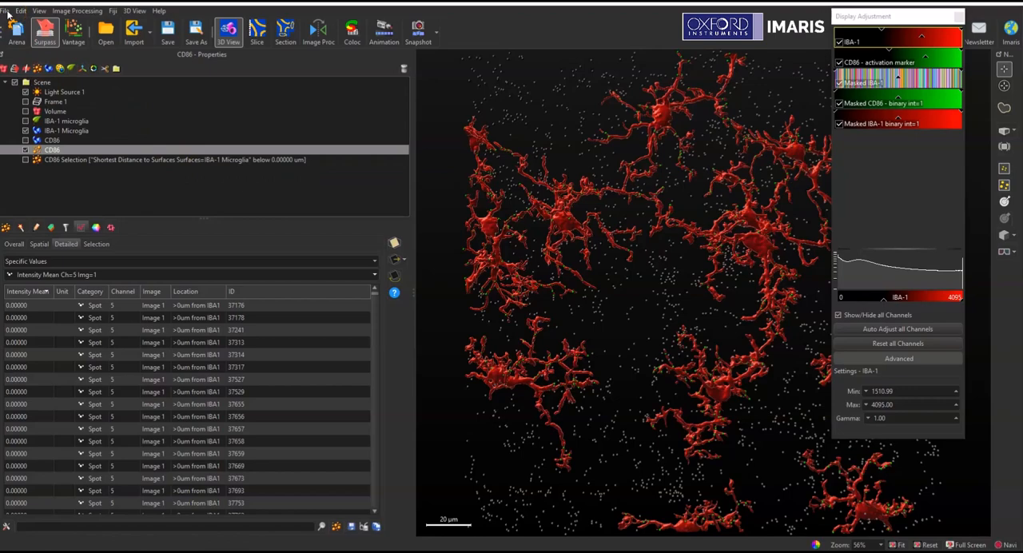
click(7, 10)
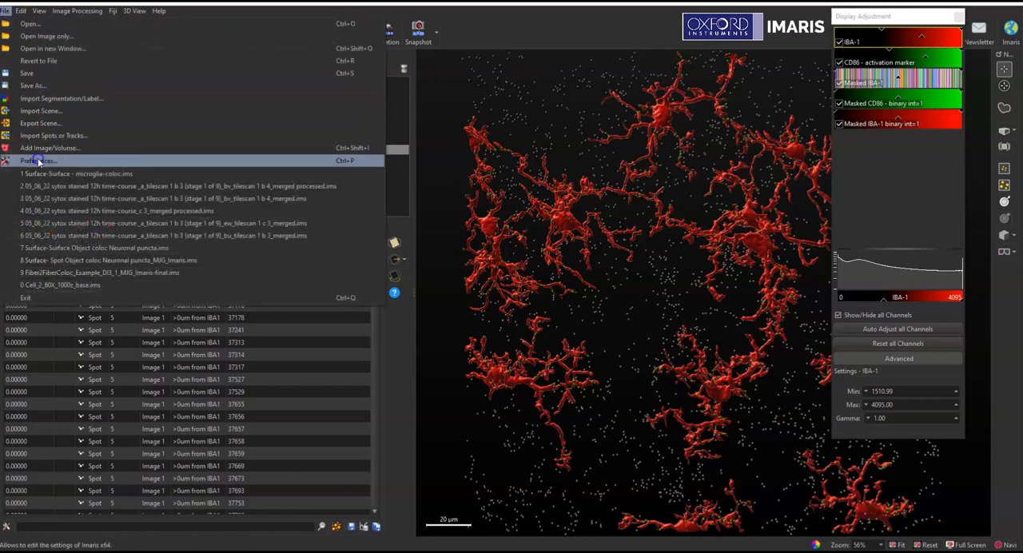
click(38, 161)
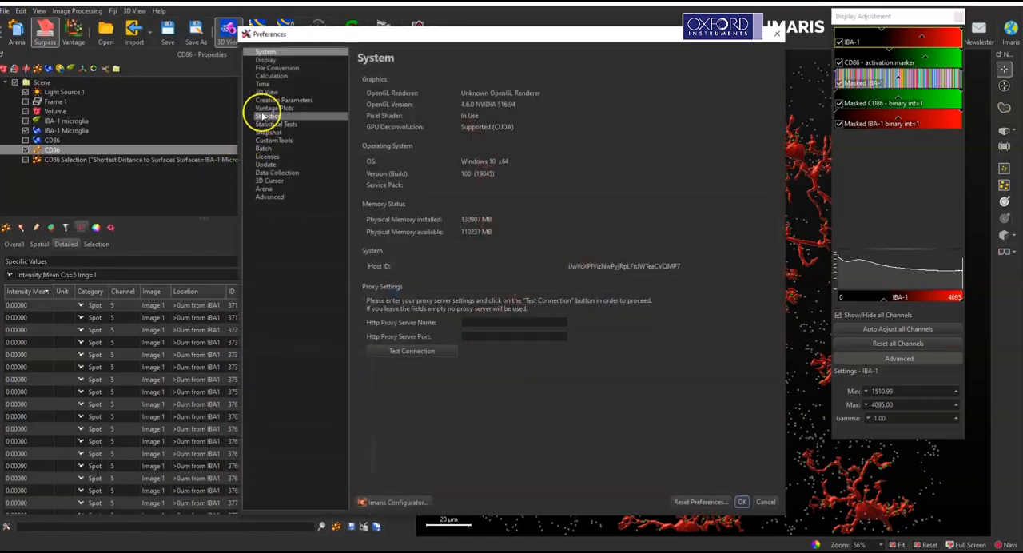
click(268, 116)
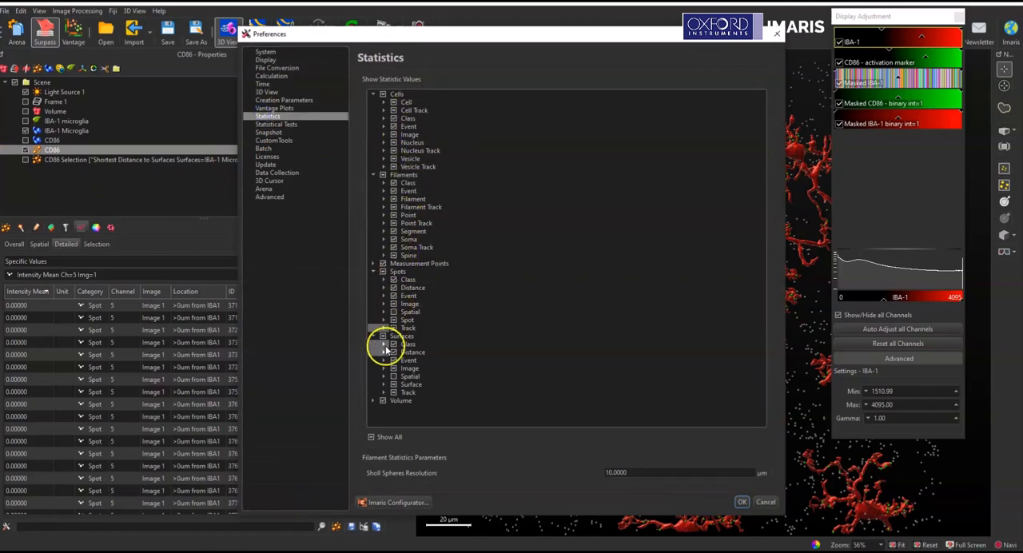
click(404, 336)
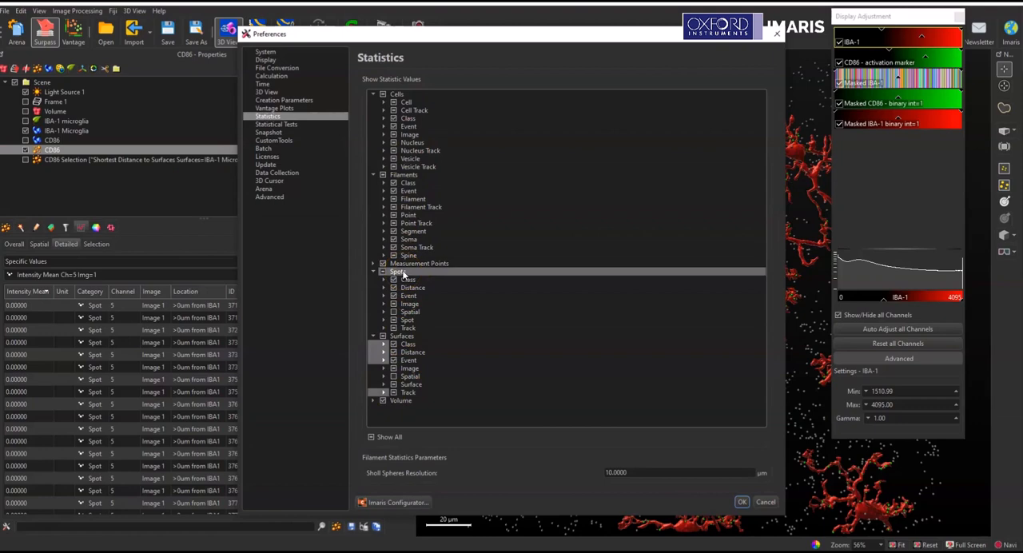
click(383, 303)
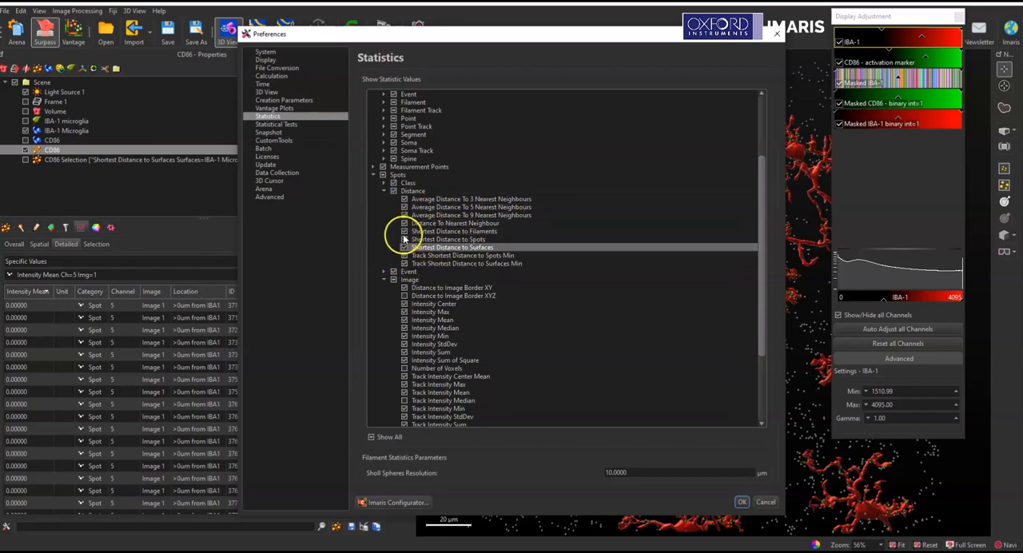
click(405, 247)
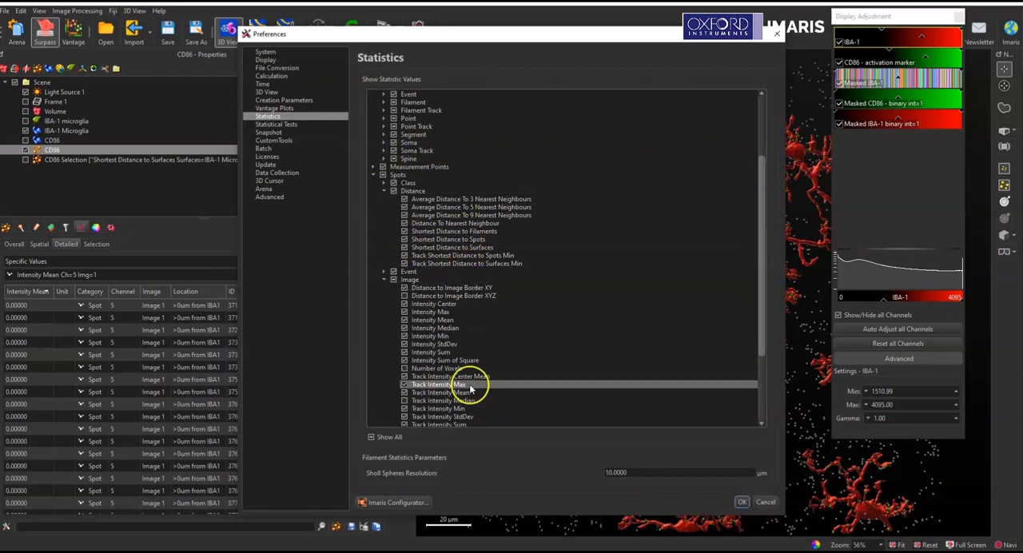
click(742, 502)
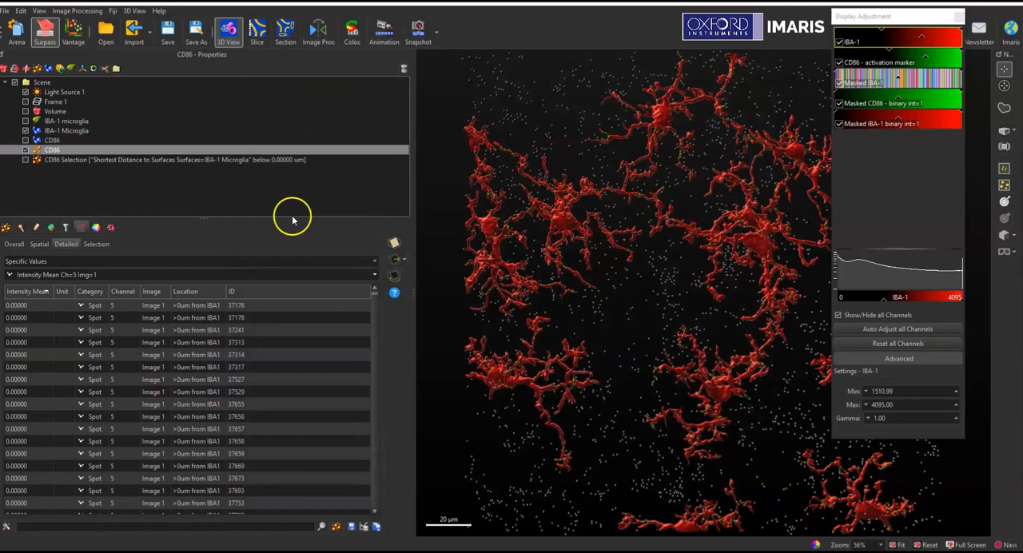
mouse_move(80, 200)
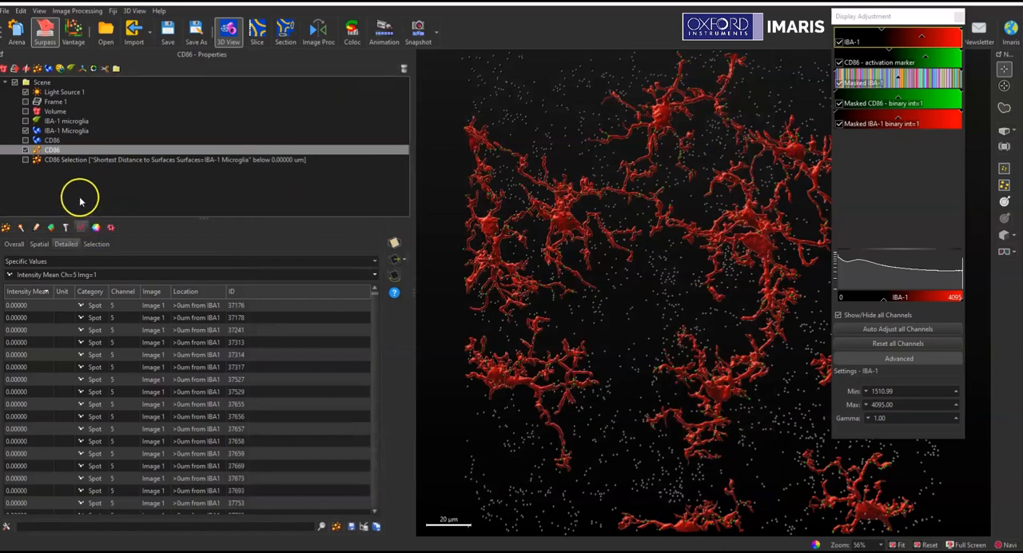